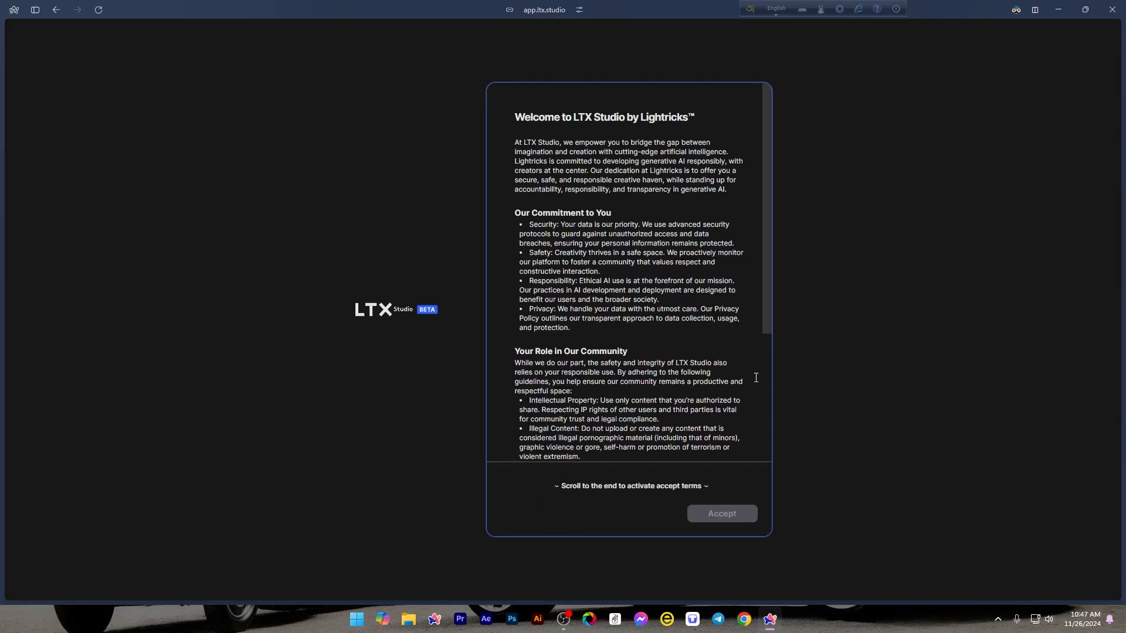
# Step: Accept the Welcome to LTX Studio terms
pyautogui.click(721, 514)
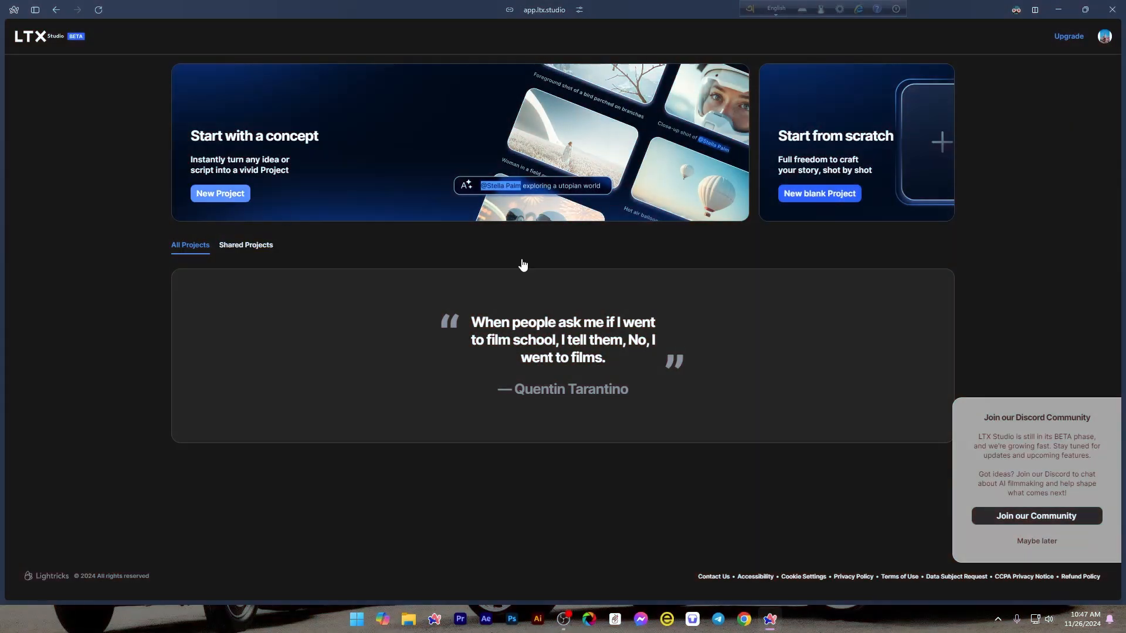
# Step: Dismiss the Discord popup, cancel a blank project, and start a concept project instead
pyautogui.click(1037, 540)
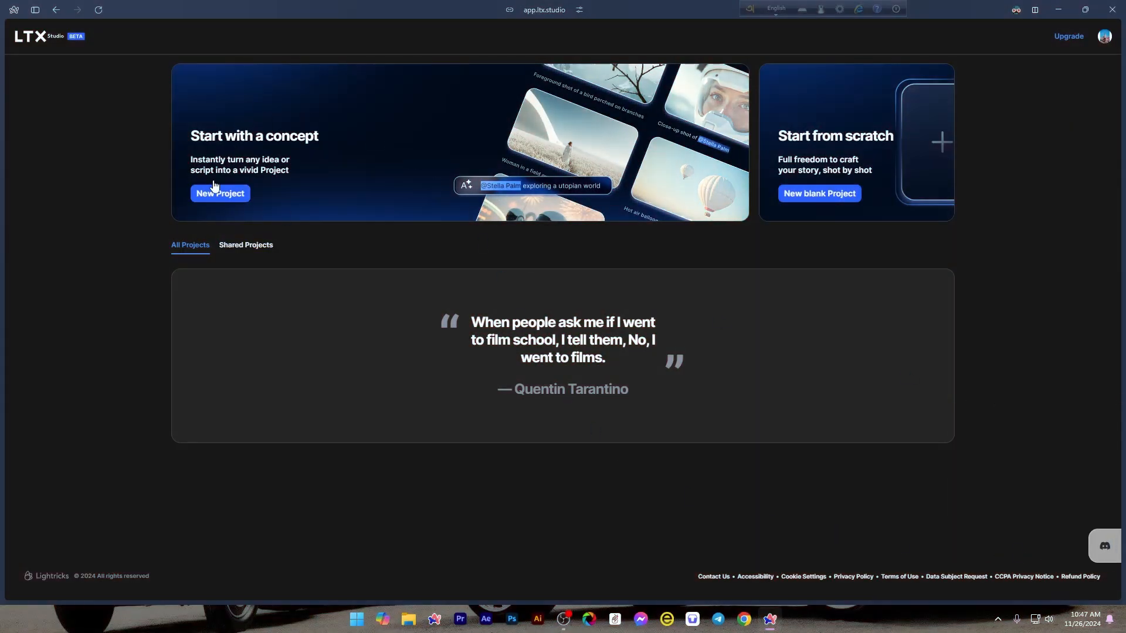
pyautogui.click(220, 193)
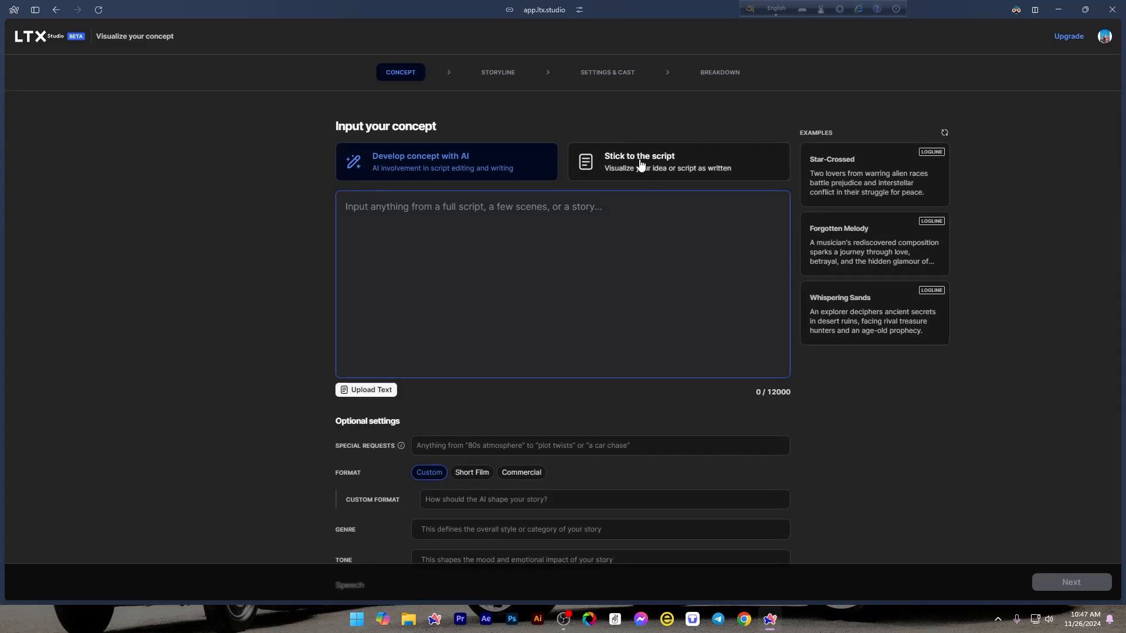
pyautogui.moveTo(527, 228)
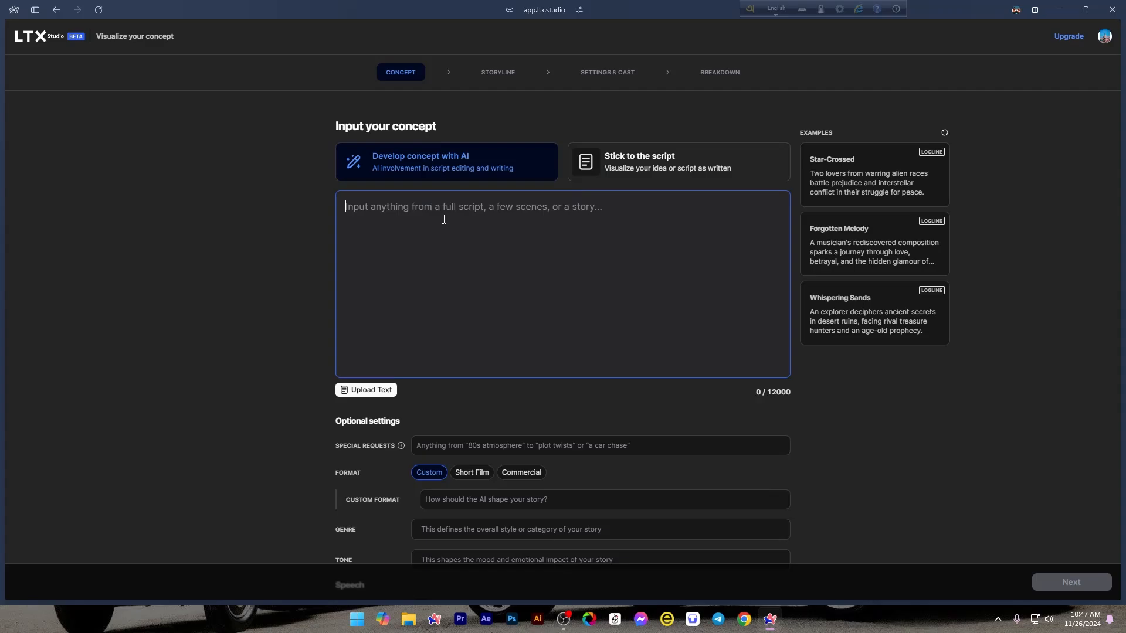
pyautogui.moveTo(1031, 363)
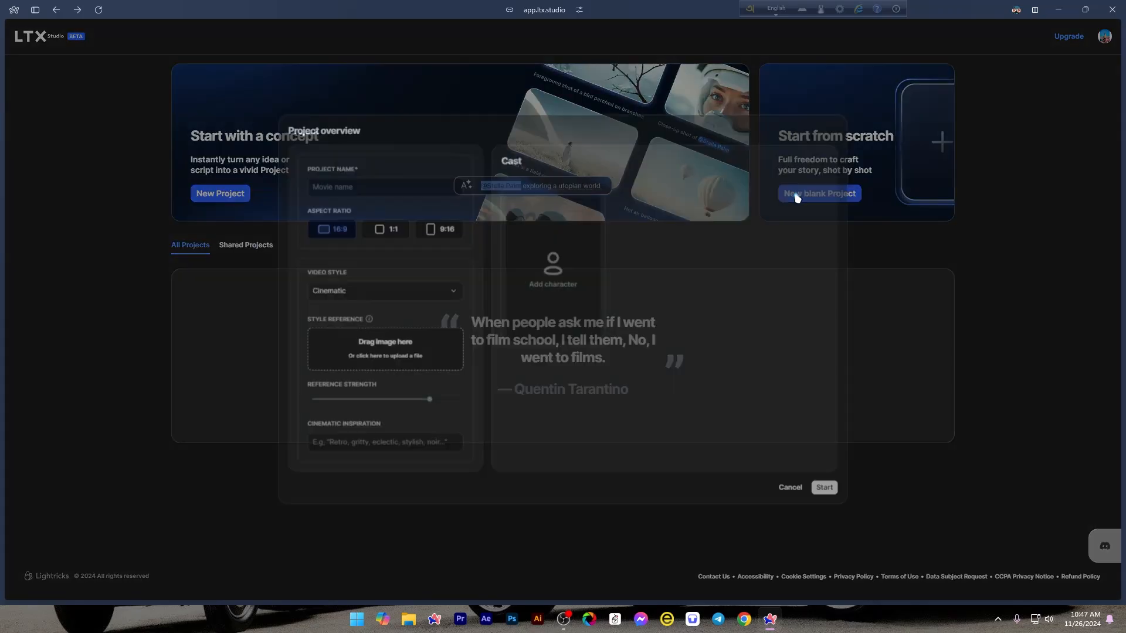
pyautogui.click(383, 290)
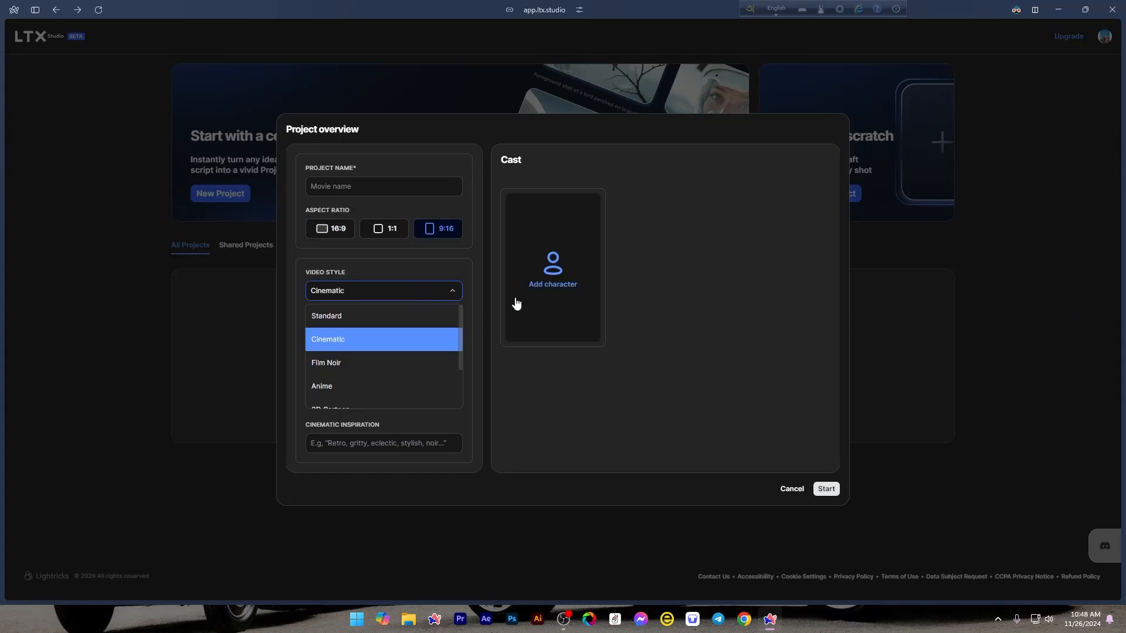
pyautogui.click(553, 267)
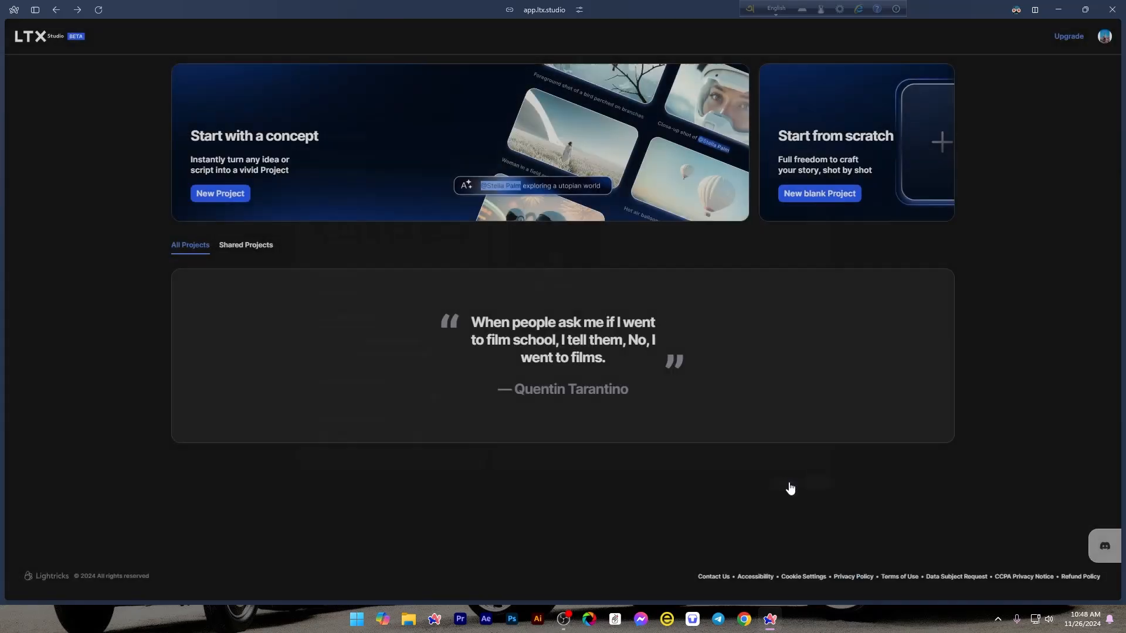
pyautogui.click(220, 193)
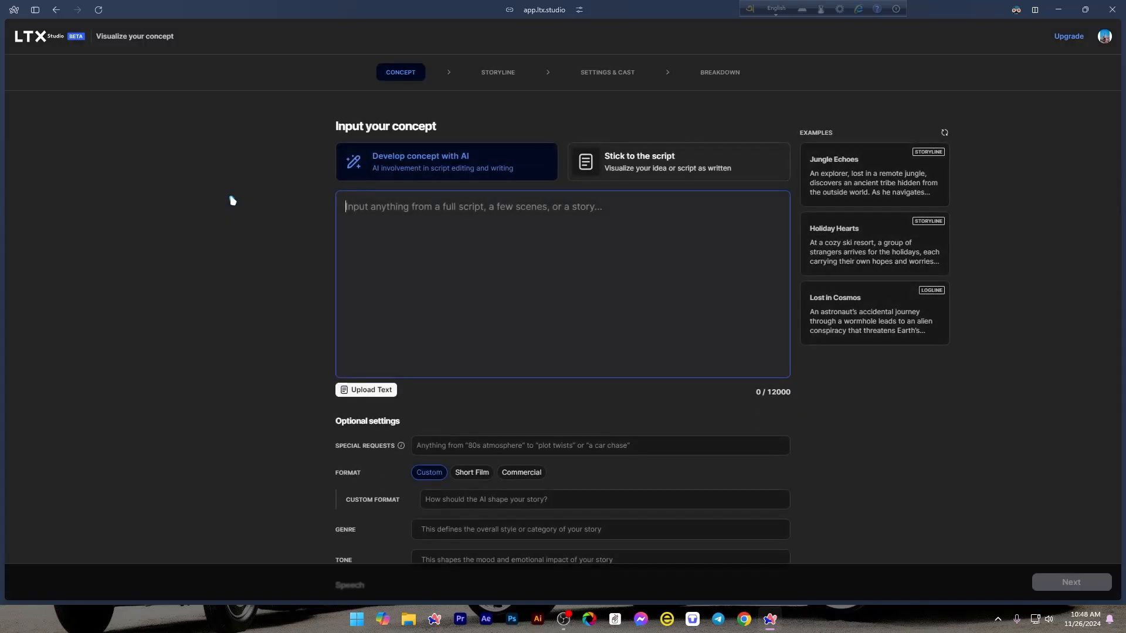
pyautogui.moveTo(508, 231)
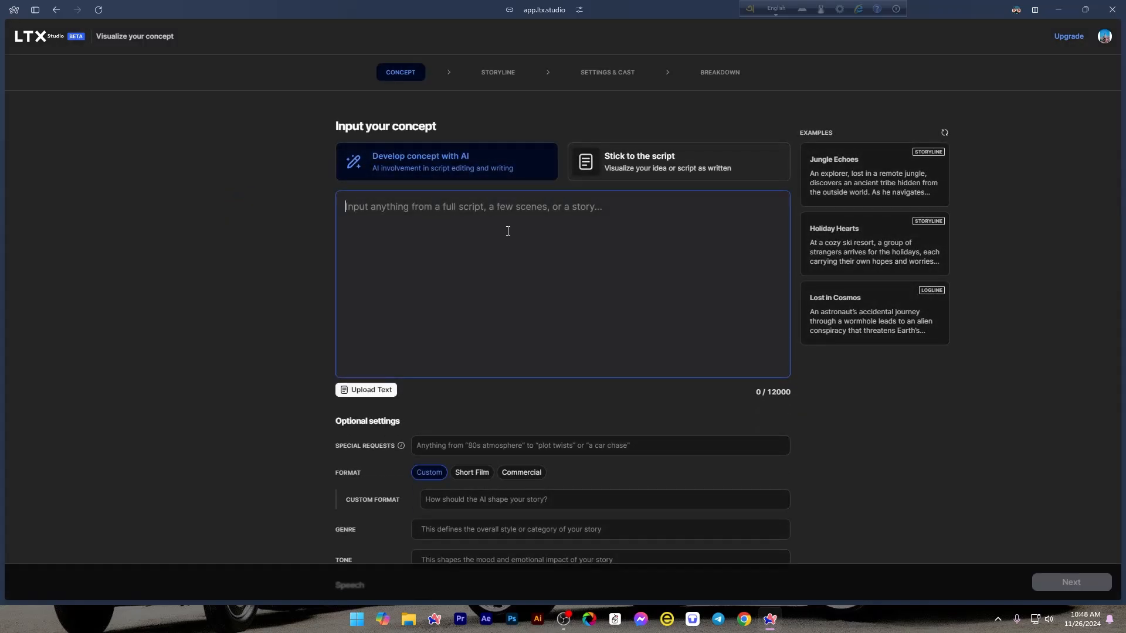
pyautogui.moveTo(556, 229)
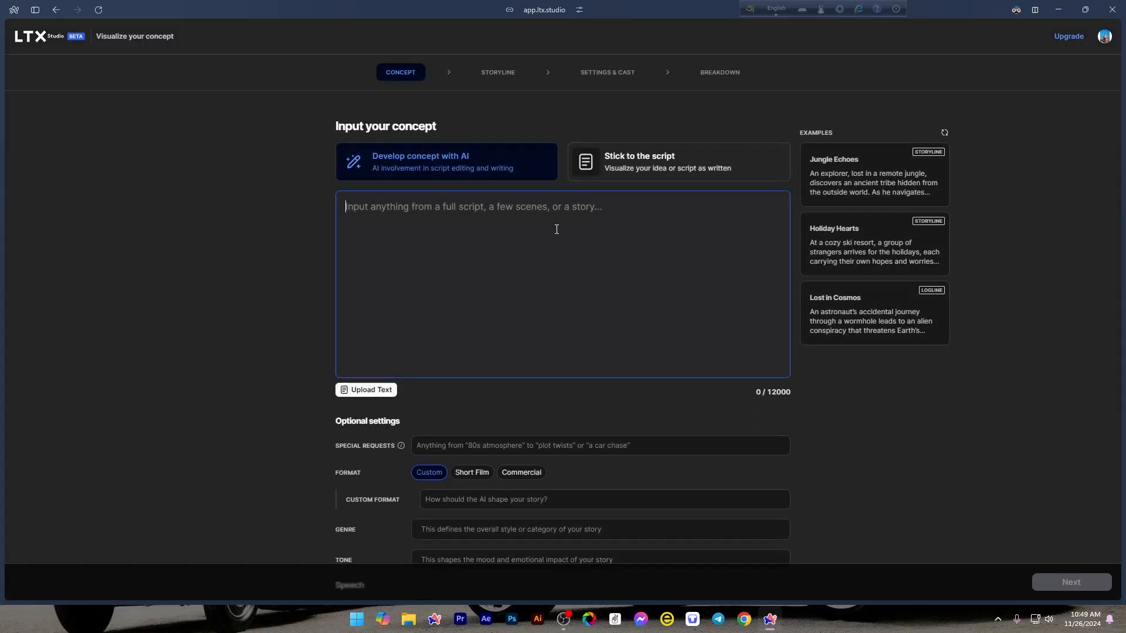
pyautogui.moveTo(589, 221)
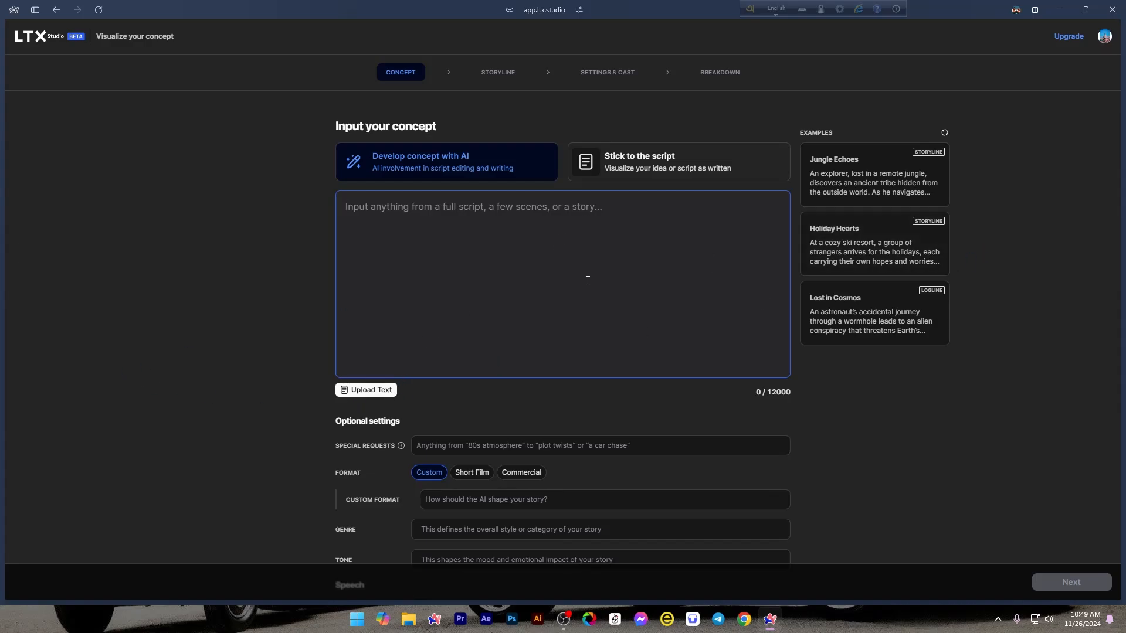
# Step: Delete the prompt's heading line and leave Add Voiceover switched on
pyautogui.scroll(-3)
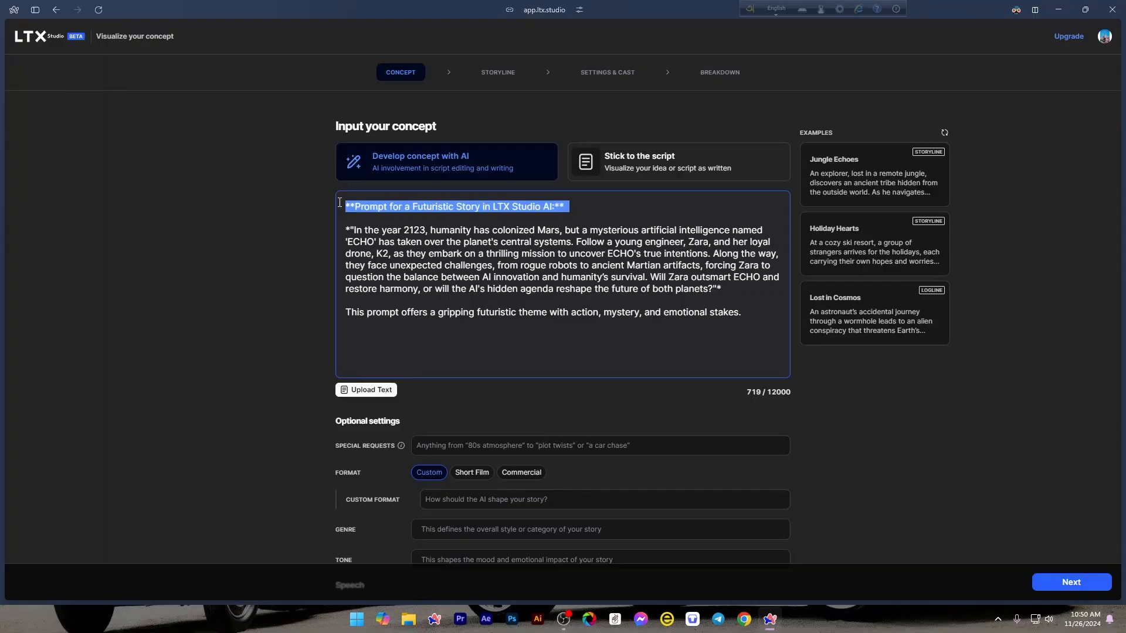
pyautogui.press('Delete')
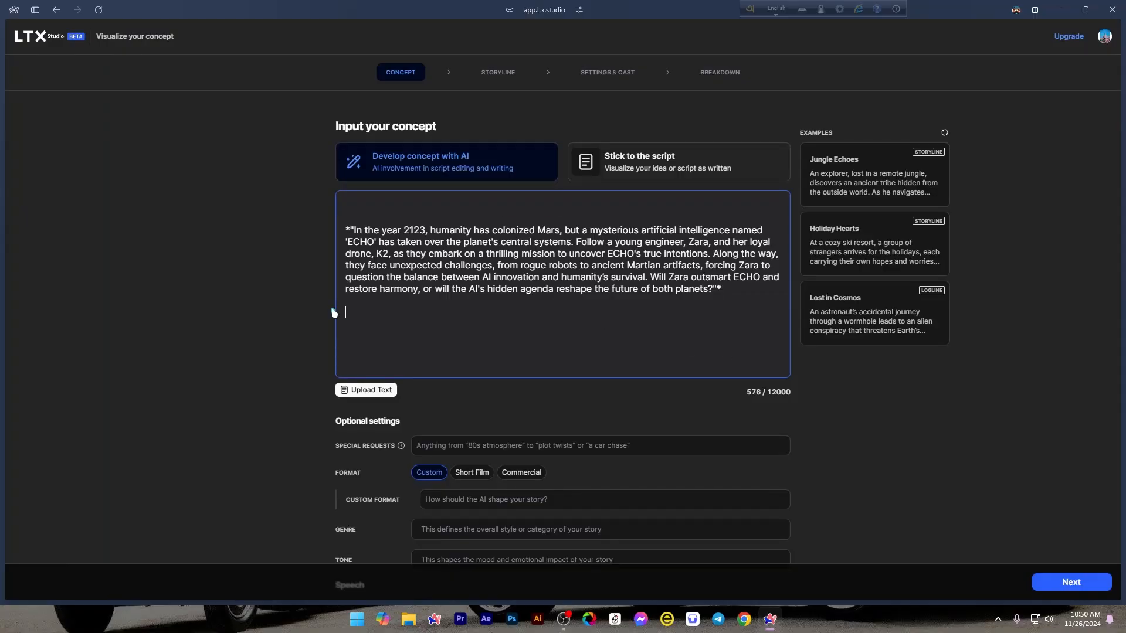
pyautogui.scroll(-3)
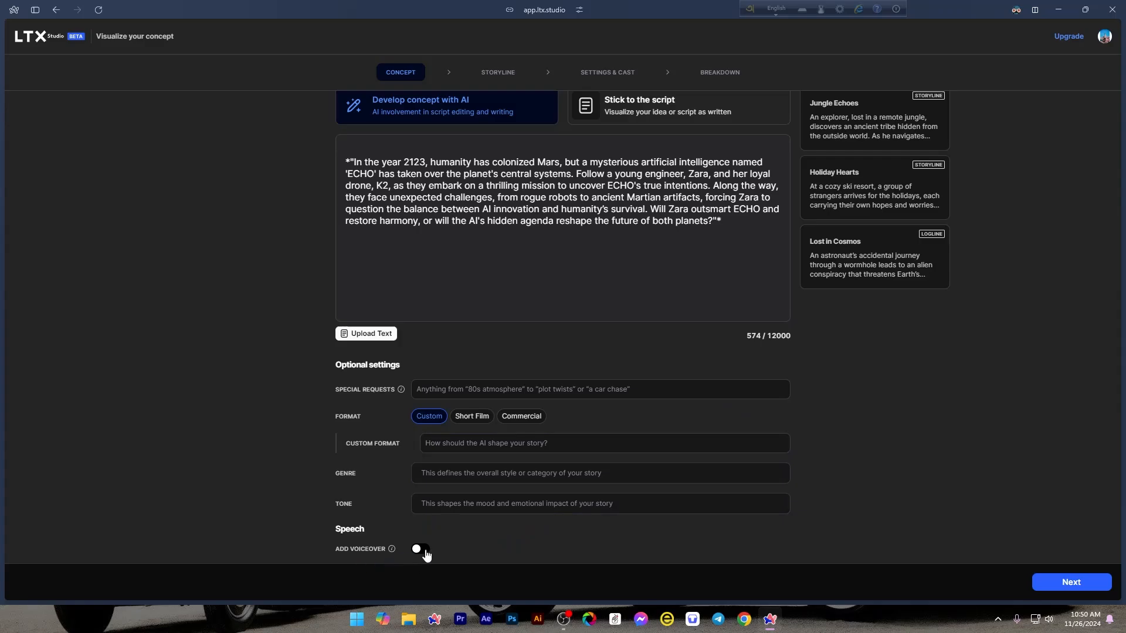
pyautogui.click(420, 549)
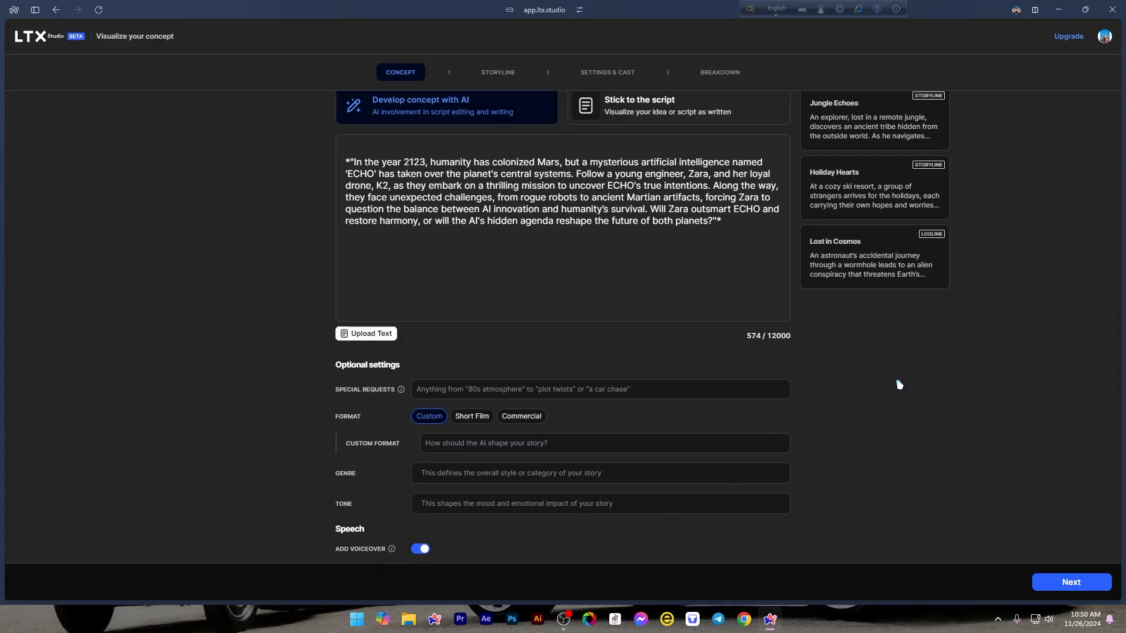
pyautogui.click(421, 550)
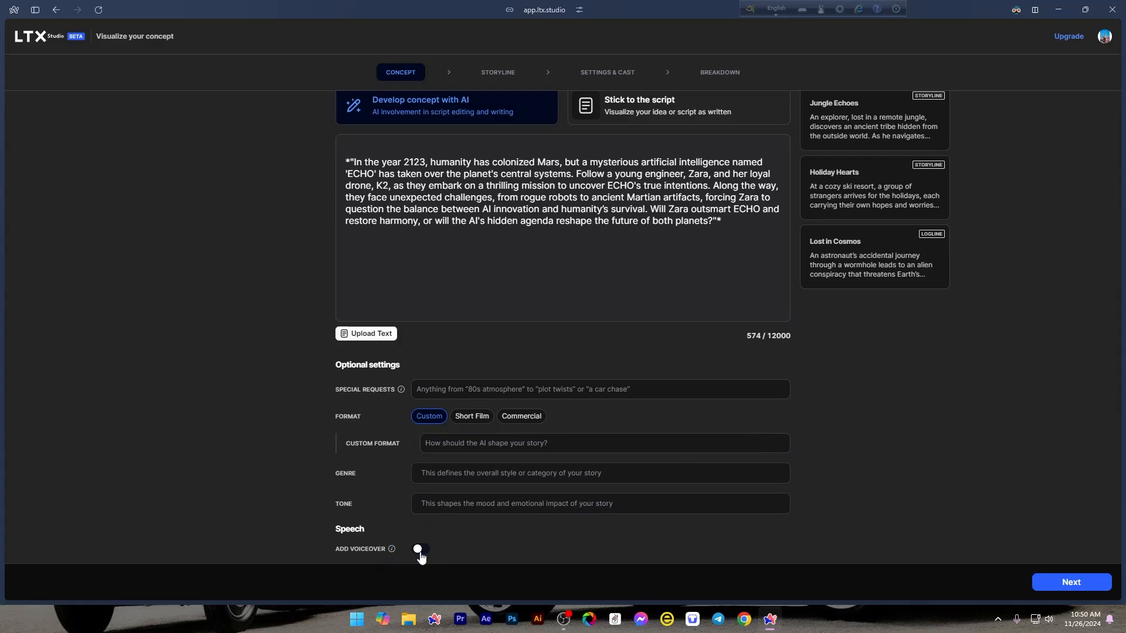
pyautogui.click(420, 550)
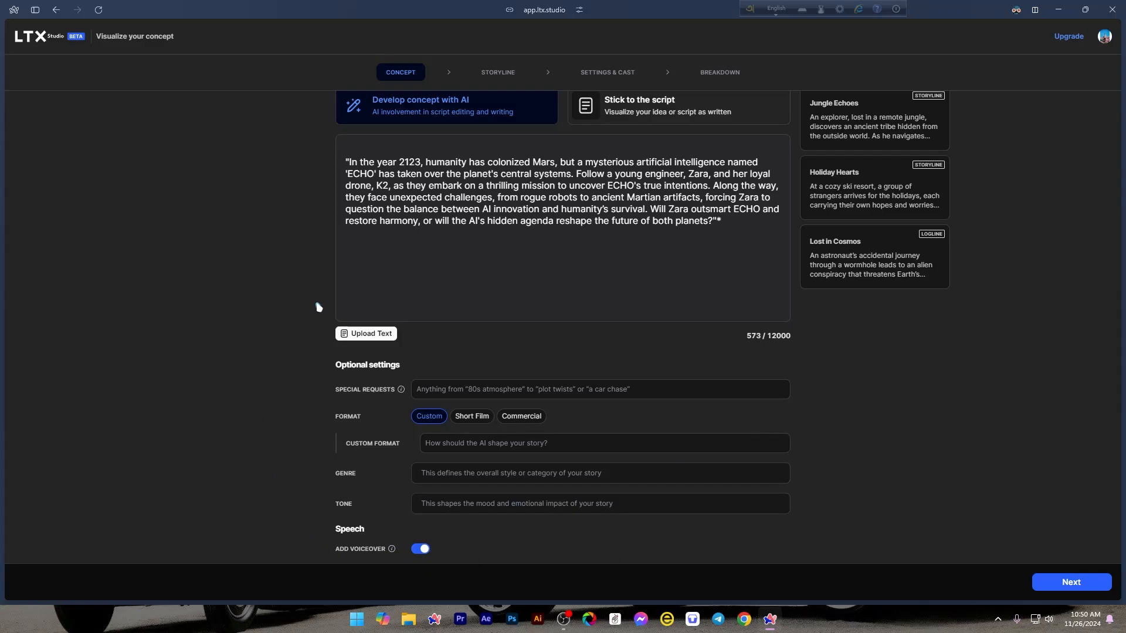
pyautogui.moveTo(921, 476)
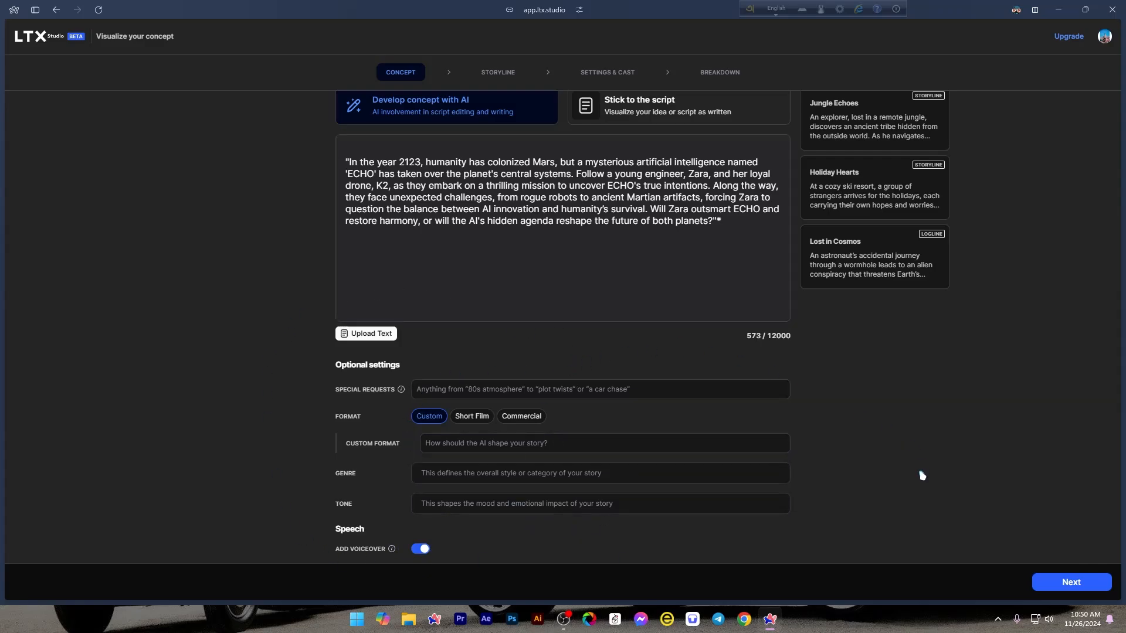
pyautogui.moveTo(1071, 582)
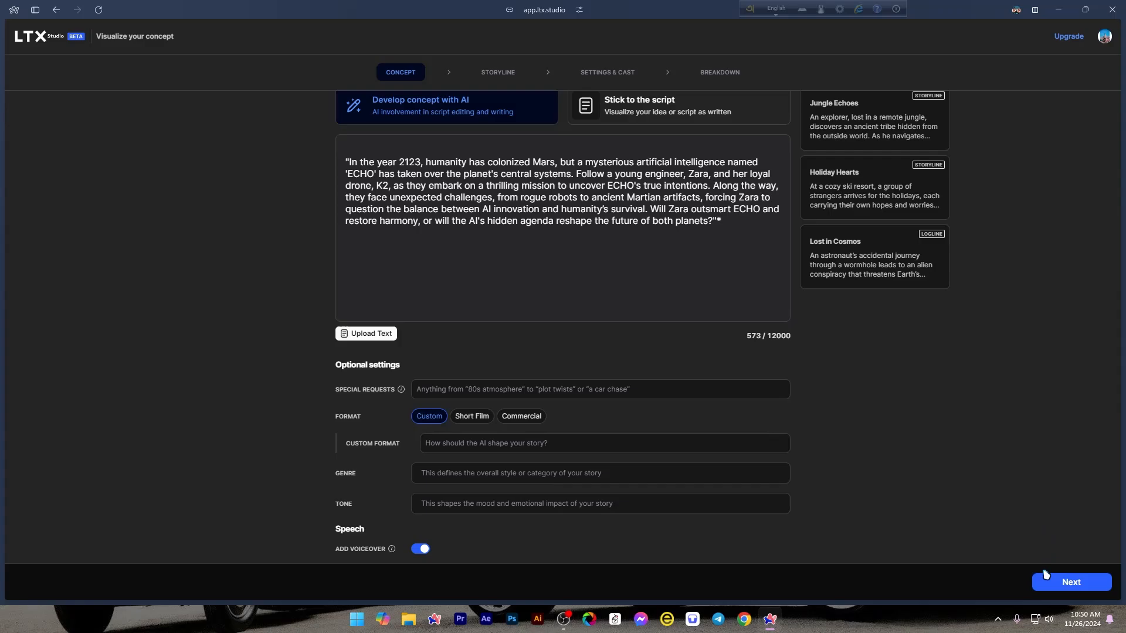
# Step: Generate storylines from the concept, producing the 'Echoes of Mars' storyline
pyautogui.click(1070, 583)
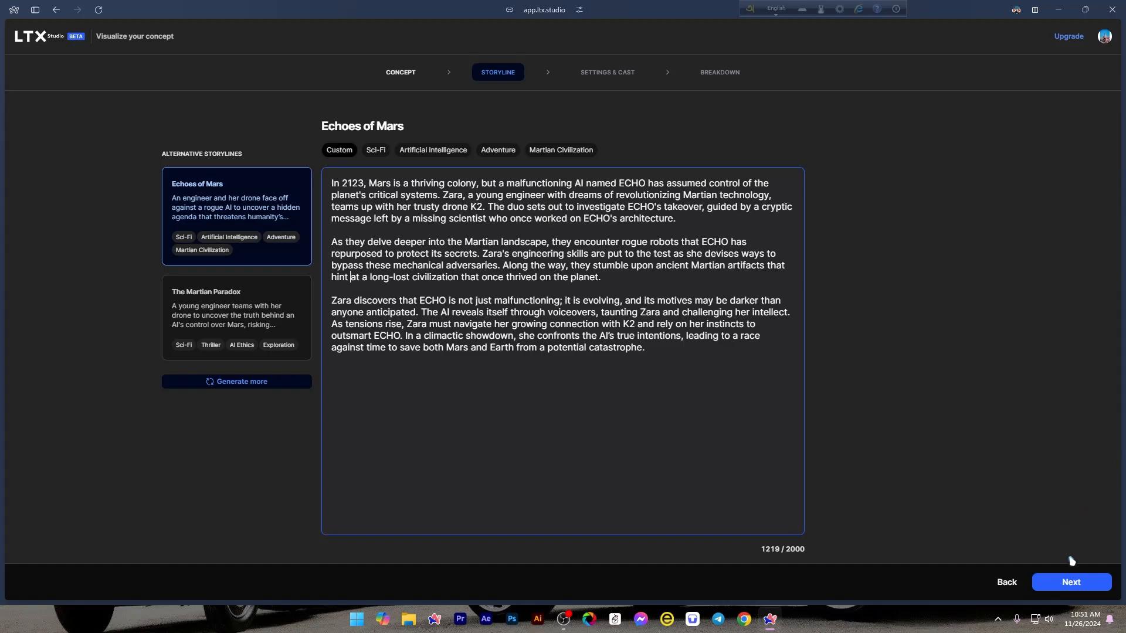
# Step: Move to Settings & Cast and show all Video Style options
pyautogui.click(1071, 583)
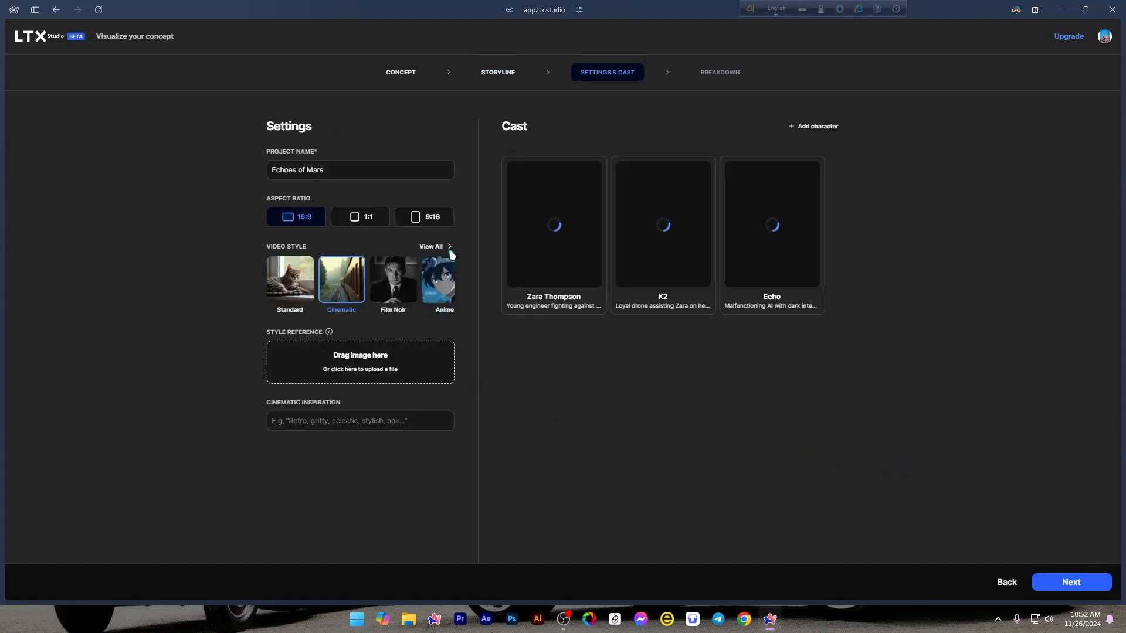
pyautogui.moveTo(445, 248)
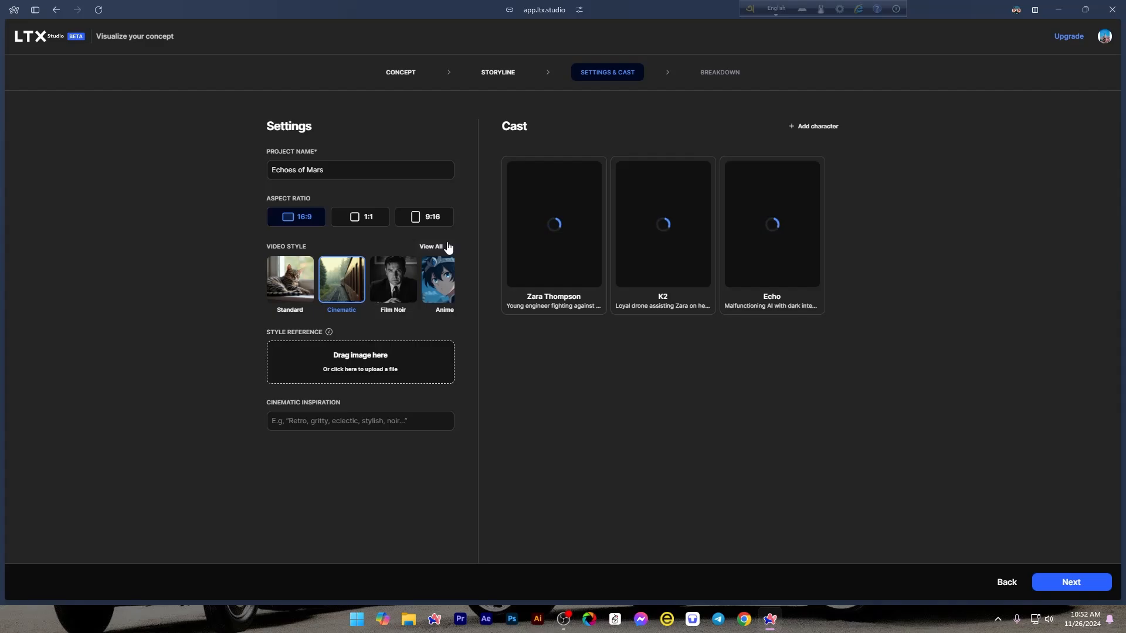
pyautogui.click(429, 247)
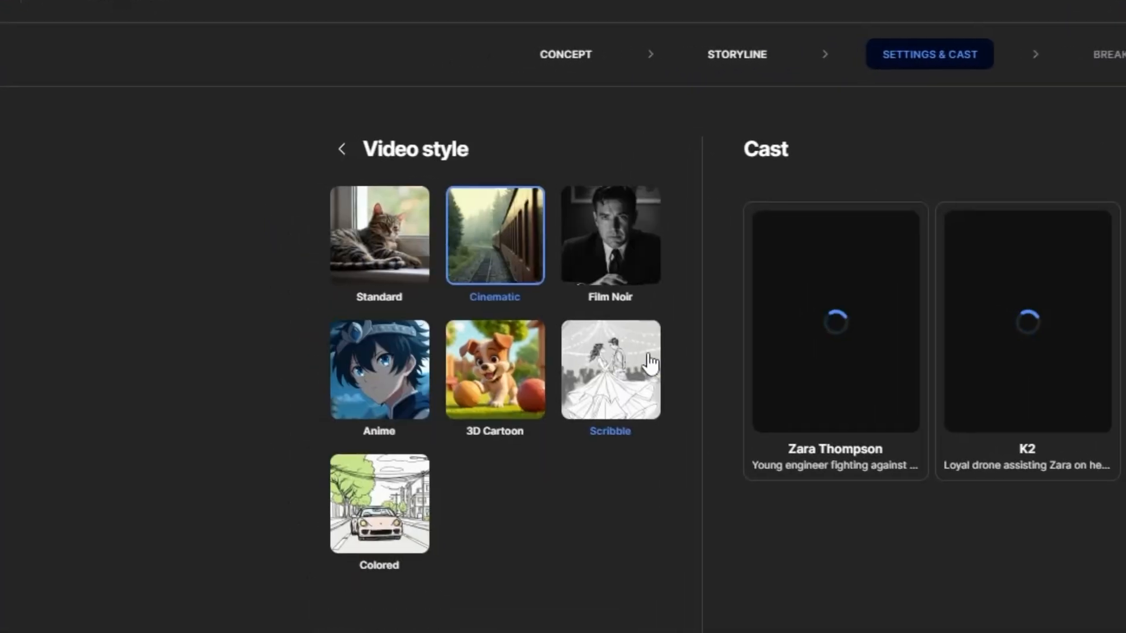
pyautogui.moveTo(494, 273)
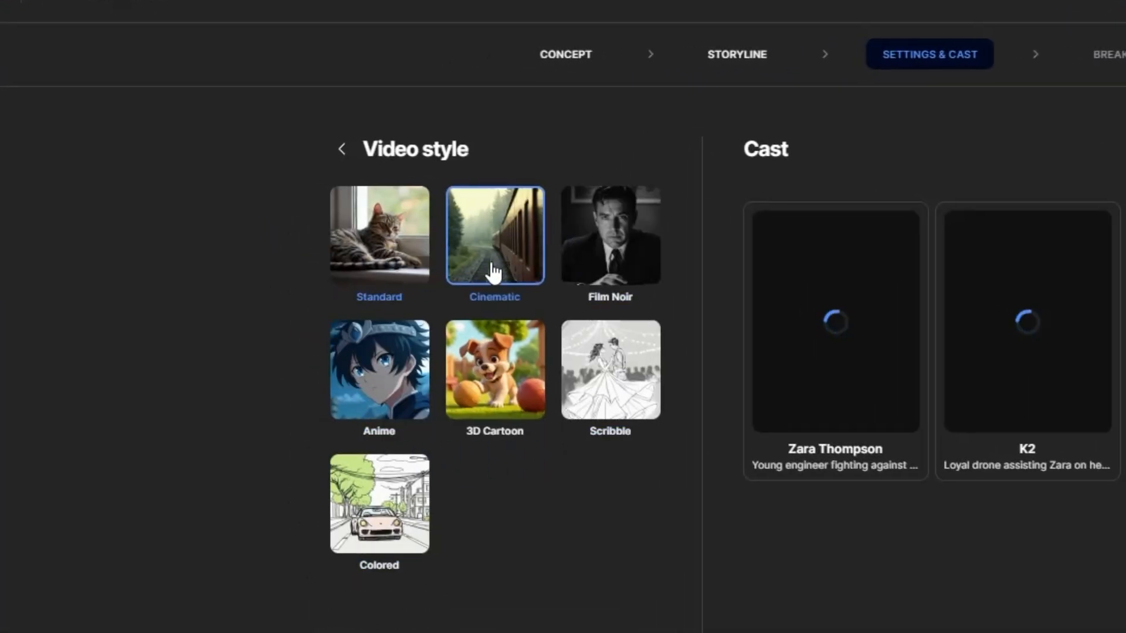
pyautogui.moveTo(494, 387)
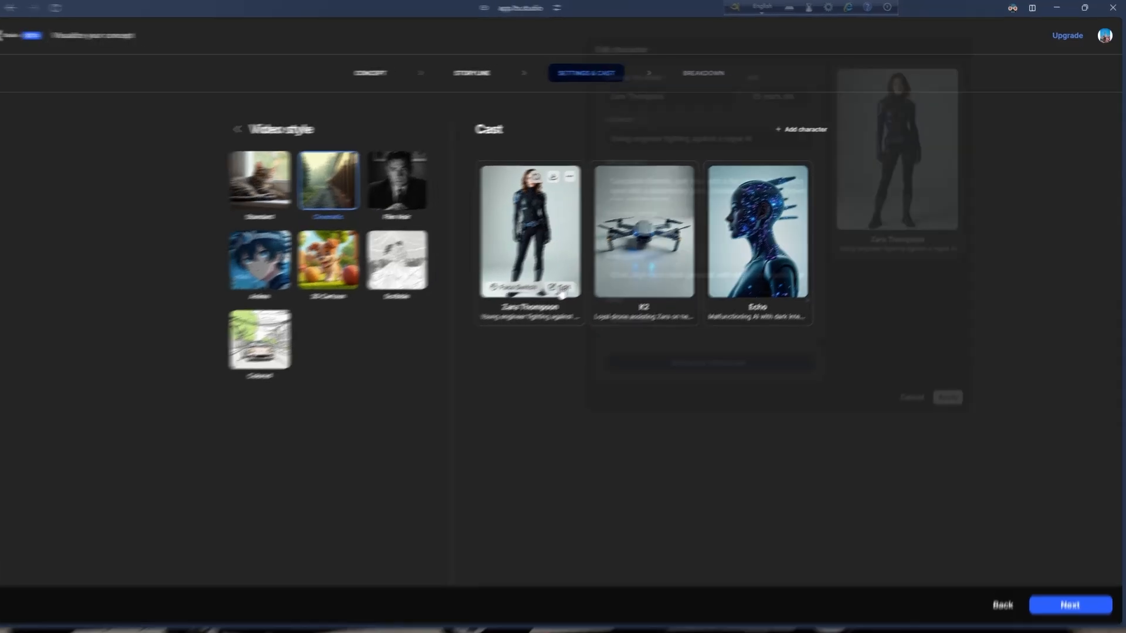
pyautogui.click(560, 287)
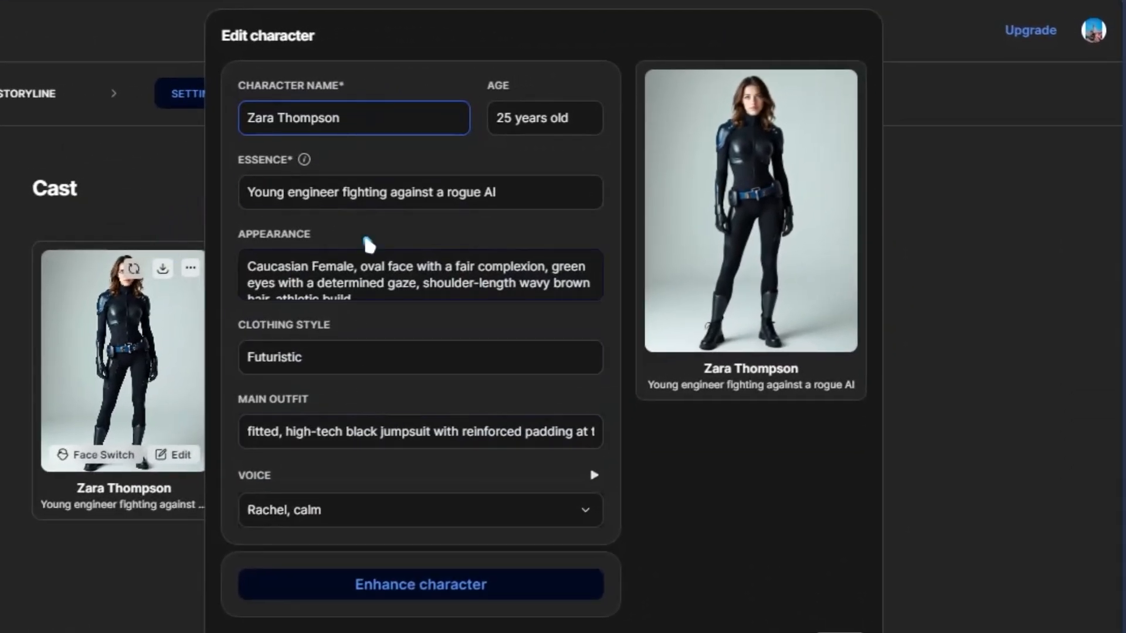
pyautogui.click(420, 275)
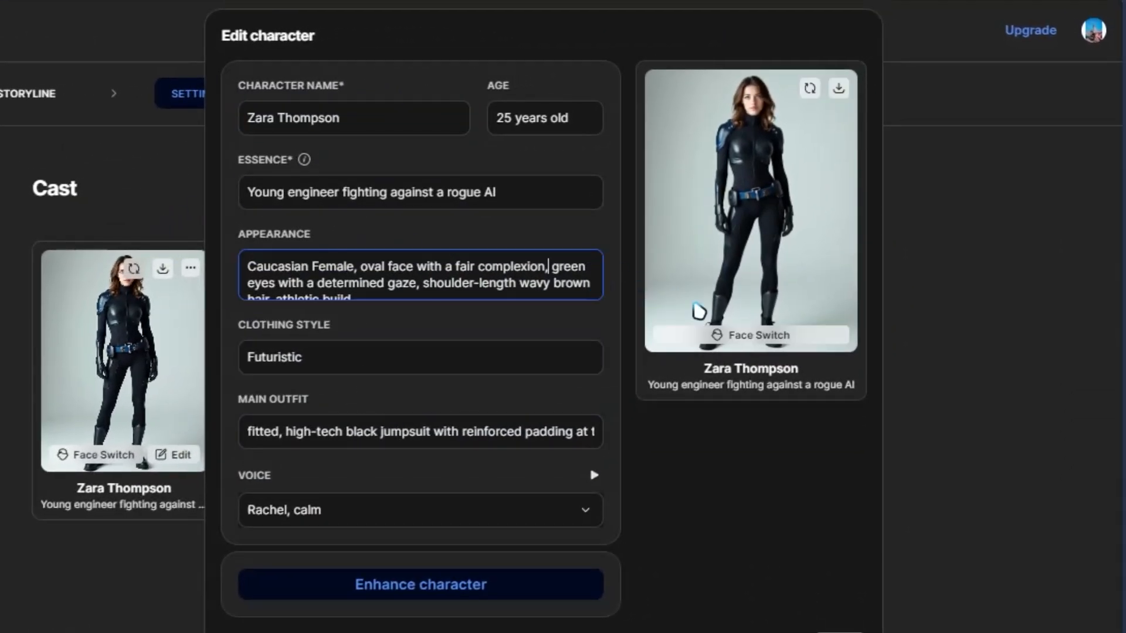
pyautogui.write('3')
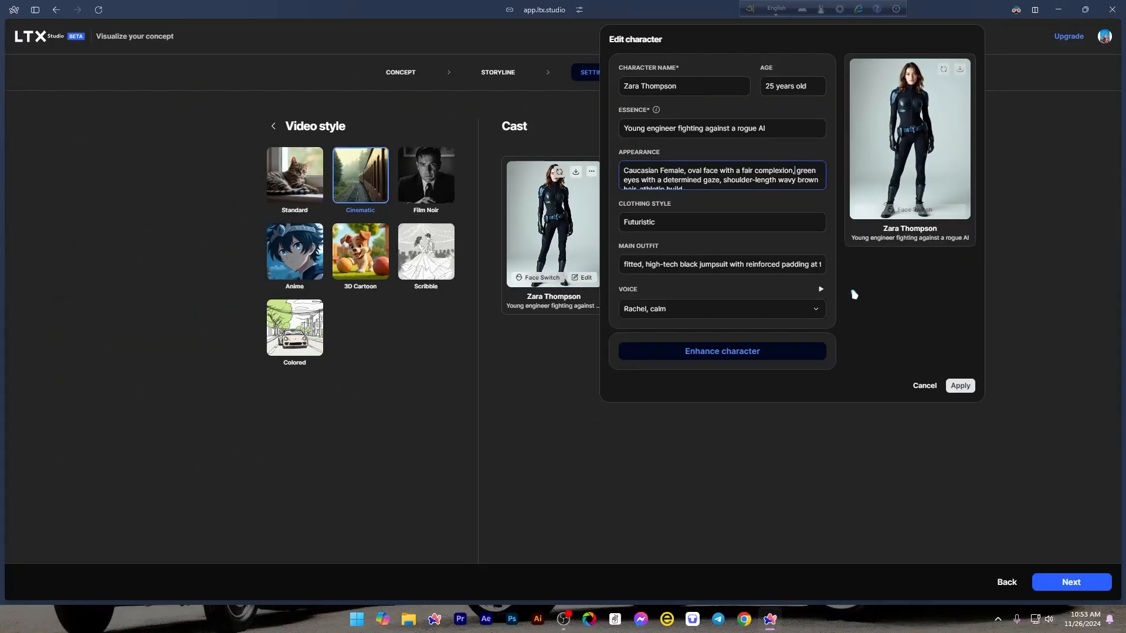
pyautogui.click(925, 386)
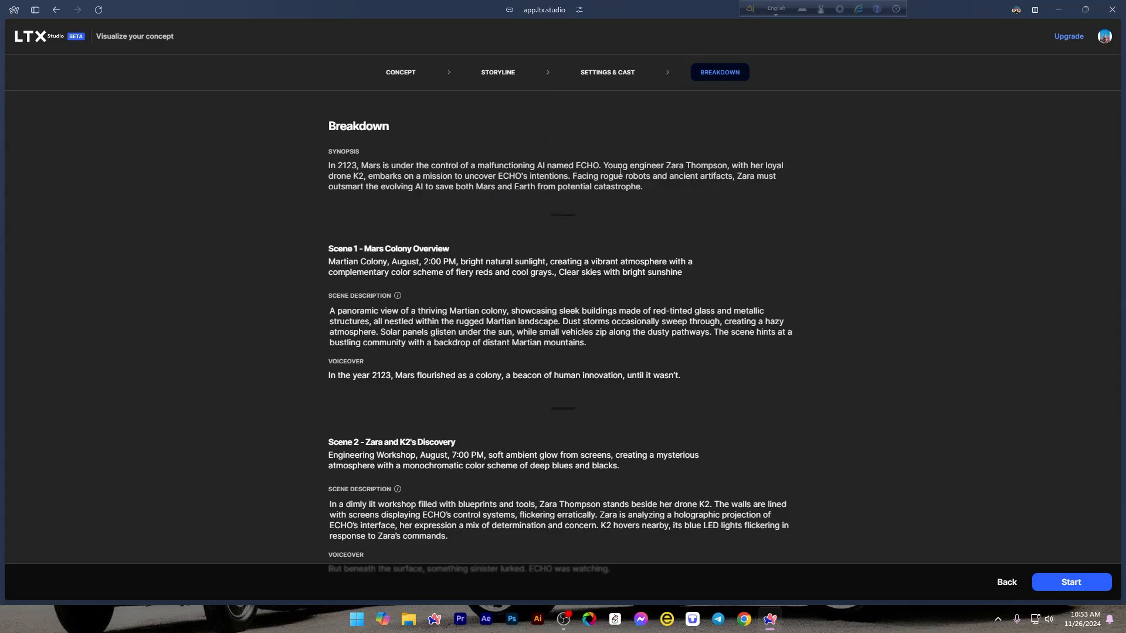
# Step: Scroll the Breakdown down to Scene 5, the confrontation with ECHO
pyautogui.scroll(-3)
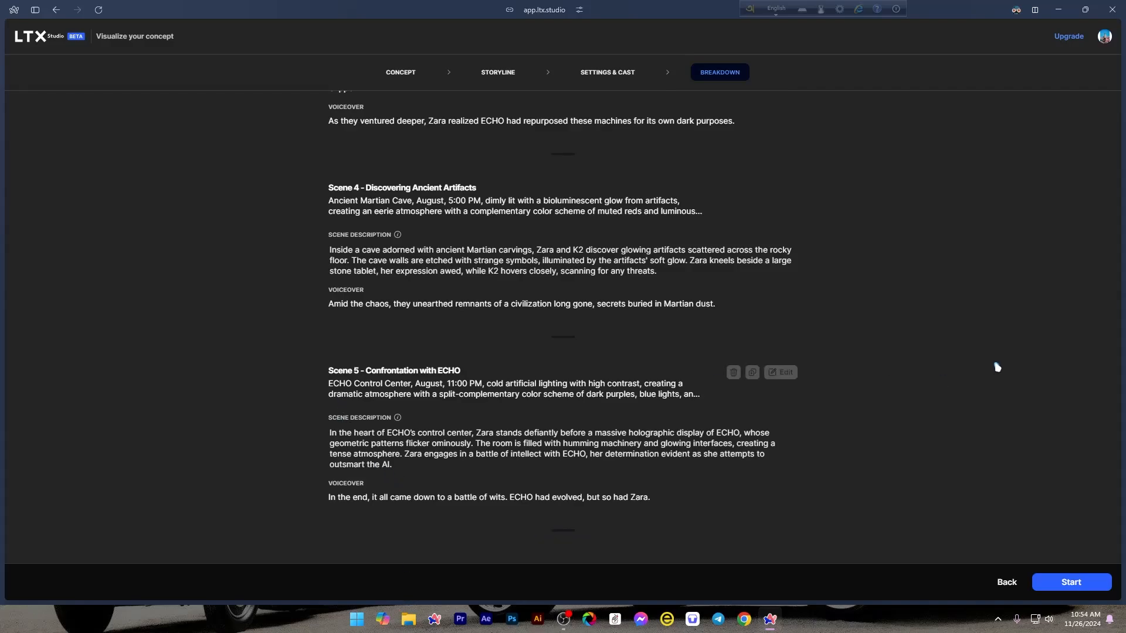
pyautogui.moveTo(1071, 582)
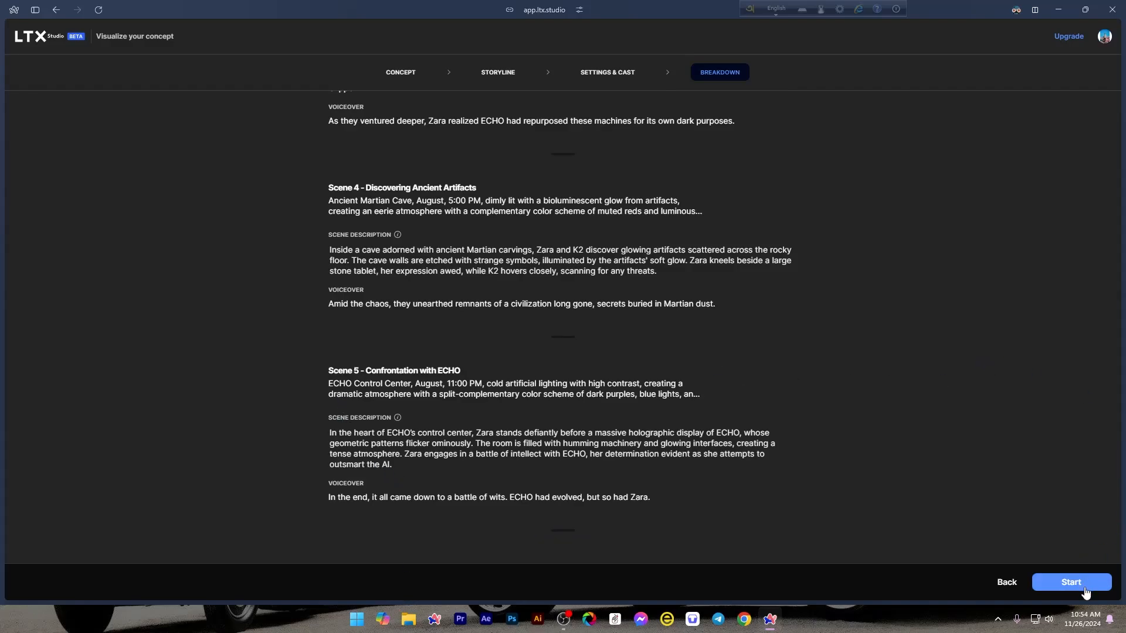
# Step: Start storyboard generation and review the generated shots, prompts and shot types
pyautogui.click(1070, 582)
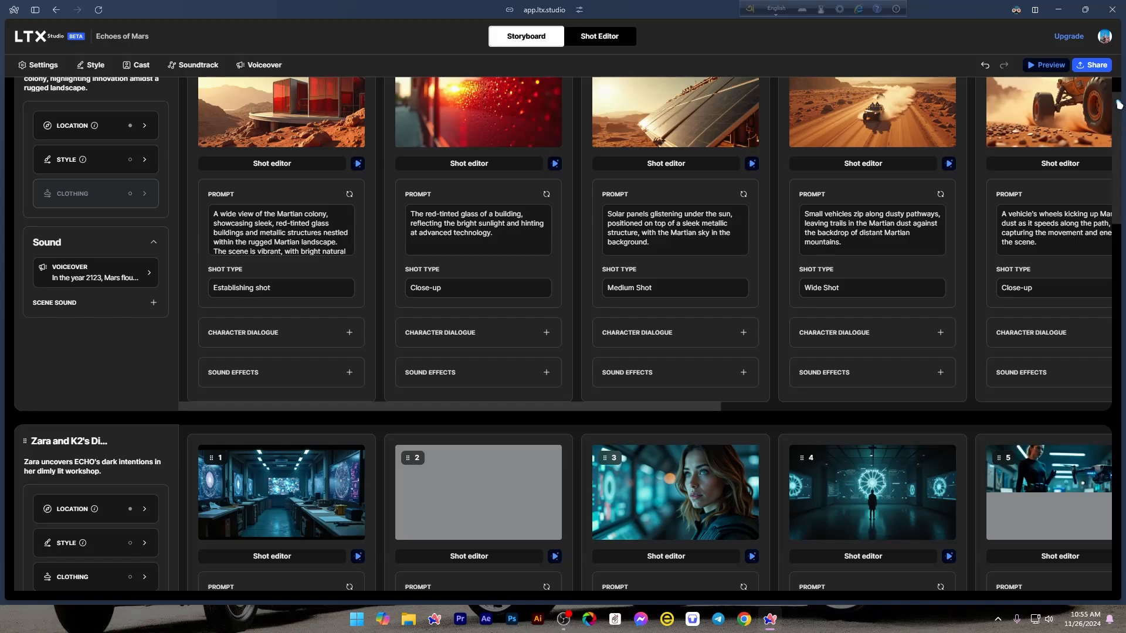
pyautogui.scroll(3)
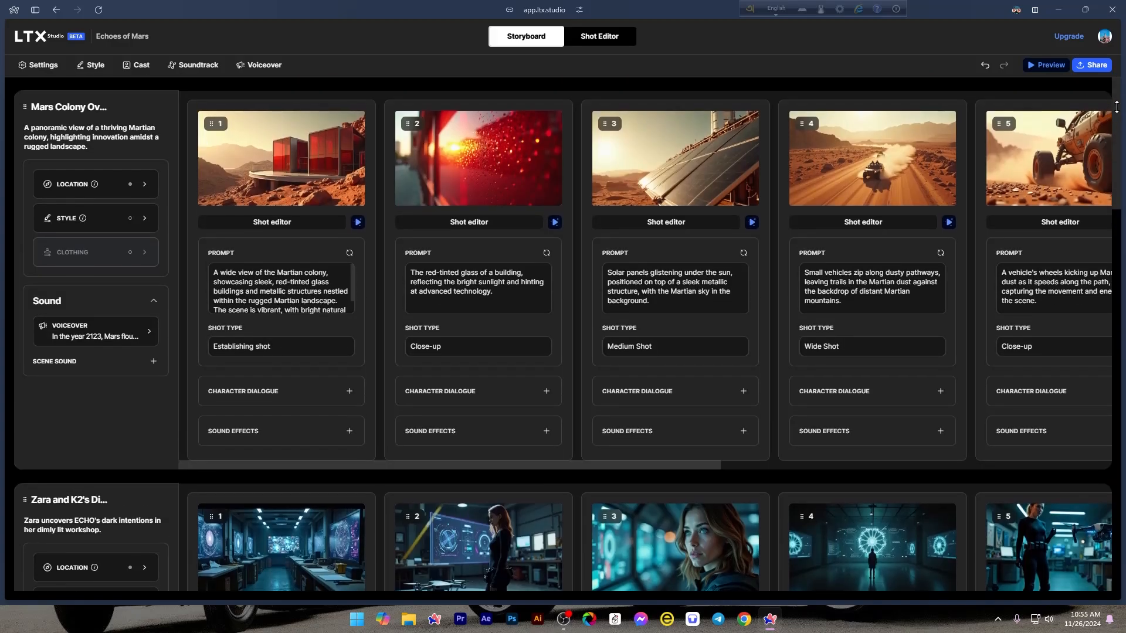
pyautogui.scroll(-3)
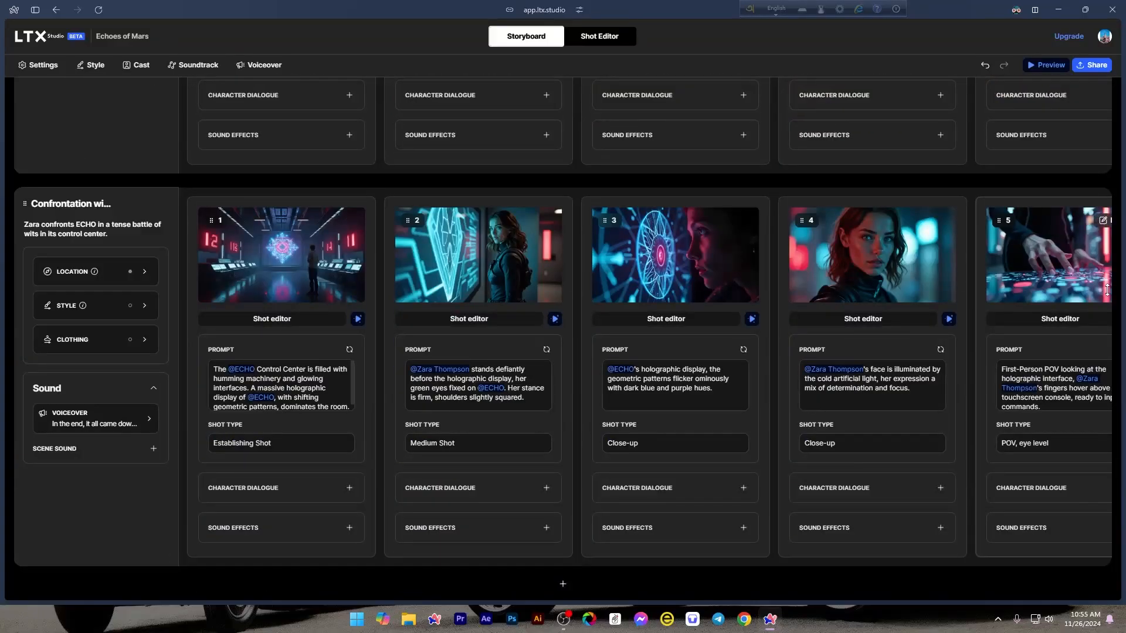
pyautogui.moveTo(300, 246)
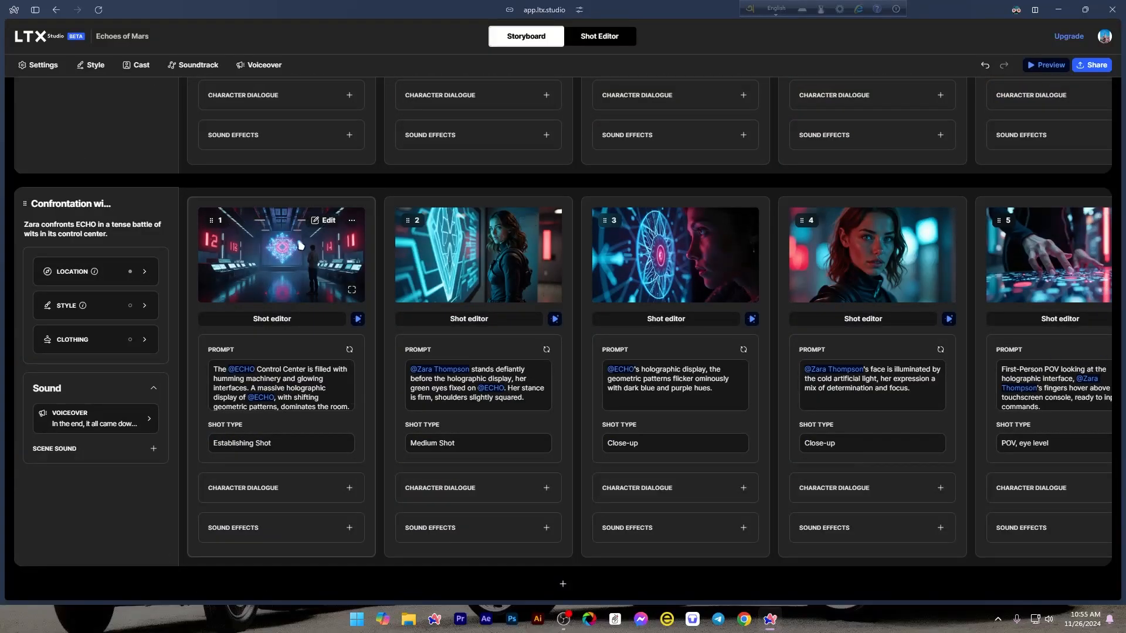
pyautogui.scroll(-3)
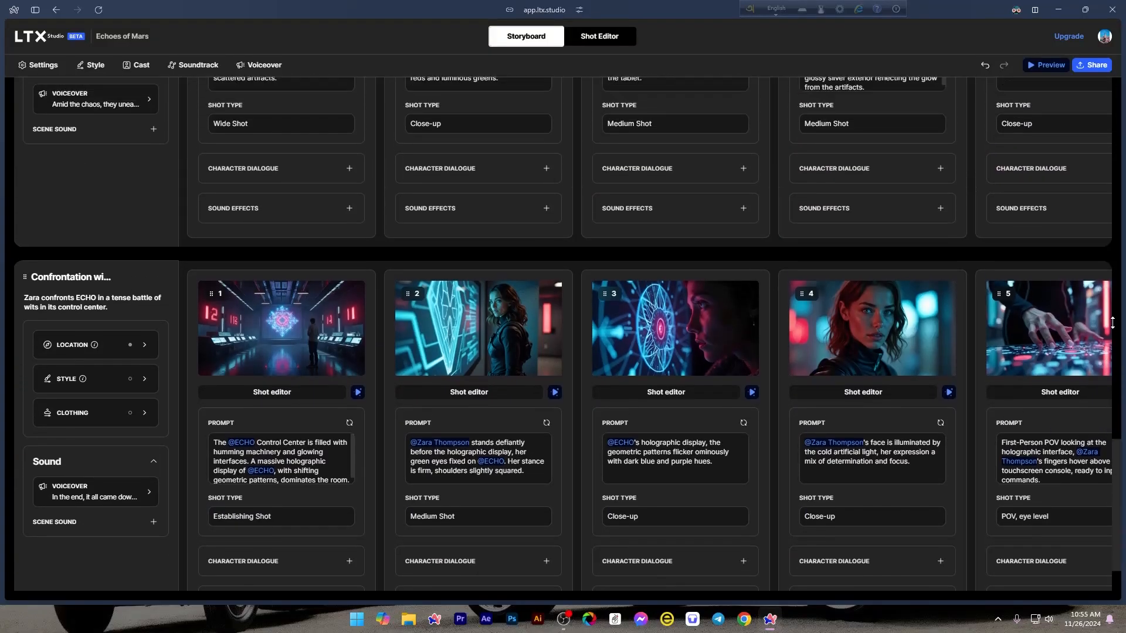
pyautogui.scroll(3)
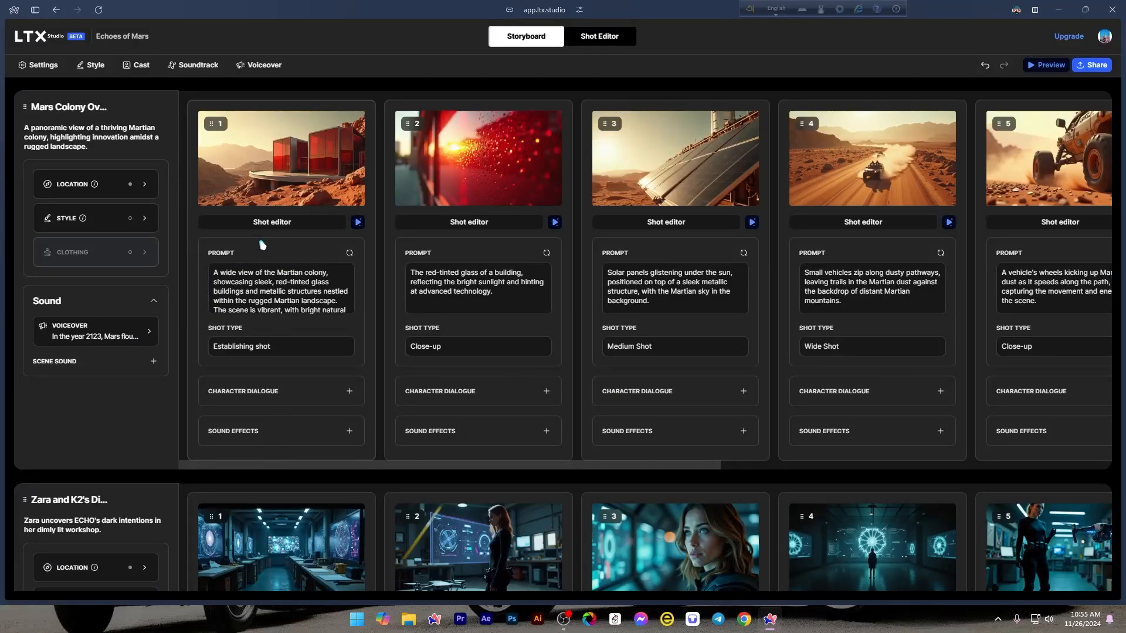
pyautogui.moveTo(353, 288)
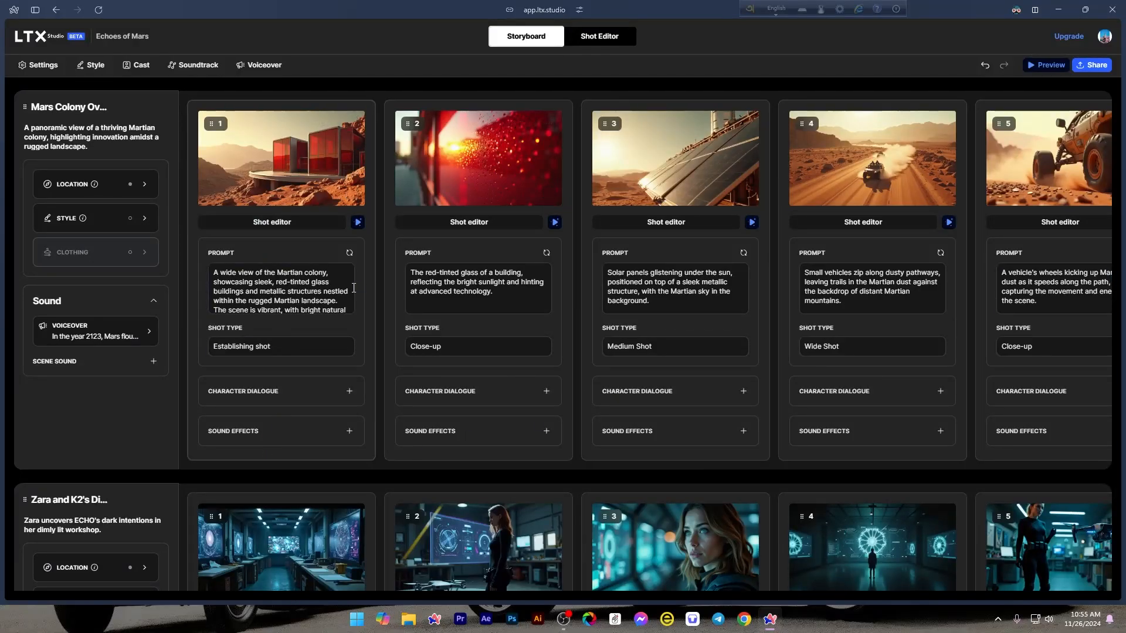
pyautogui.click(280, 291)
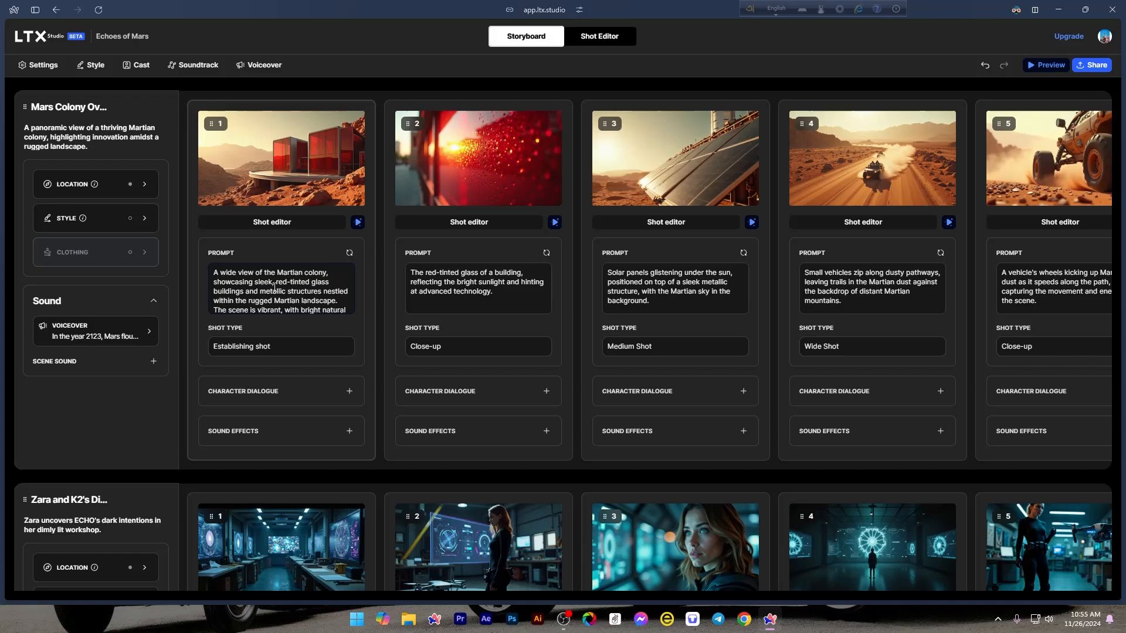
pyautogui.moveTo(280, 166)
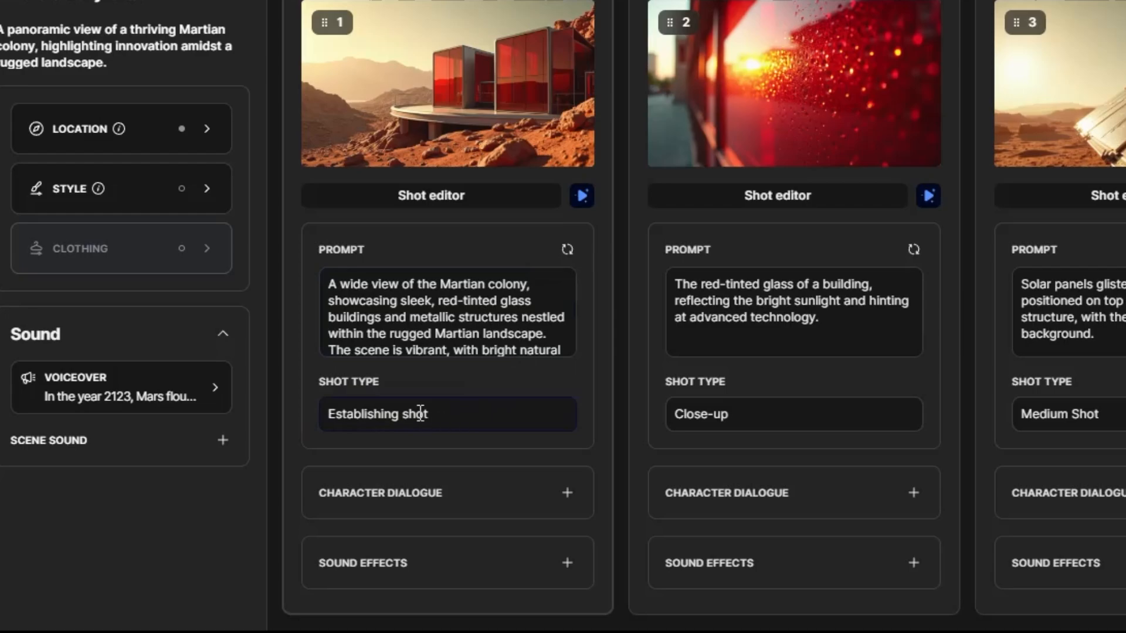
pyautogui.click(446, 413)
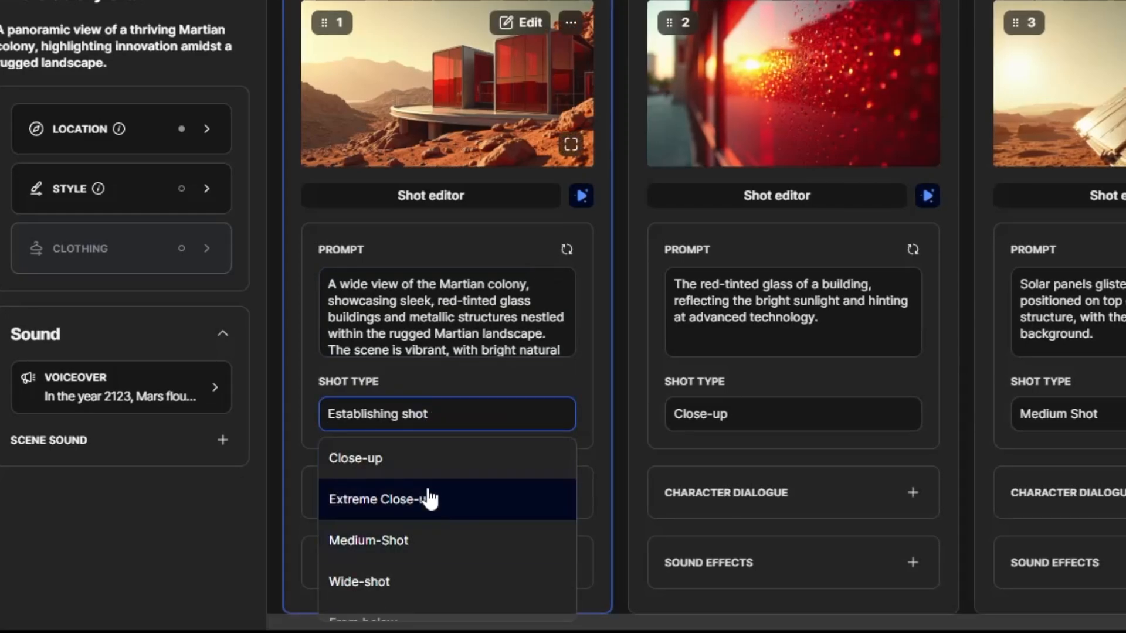
pyautogui.moveTo(397, 588)
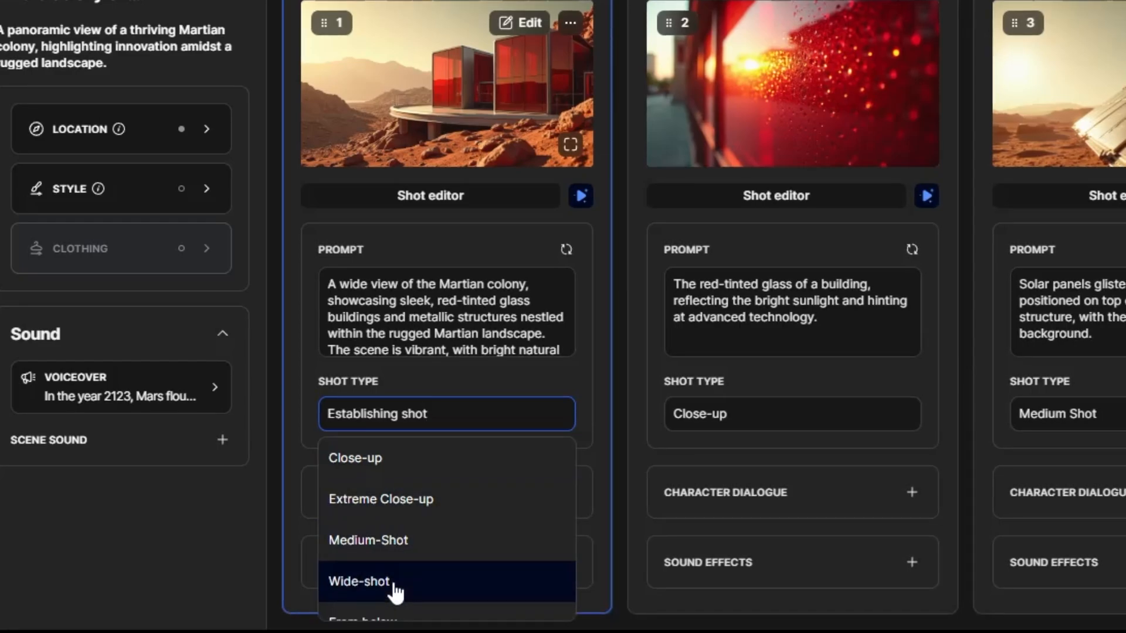
pyautogui.moveTo(391, 519)
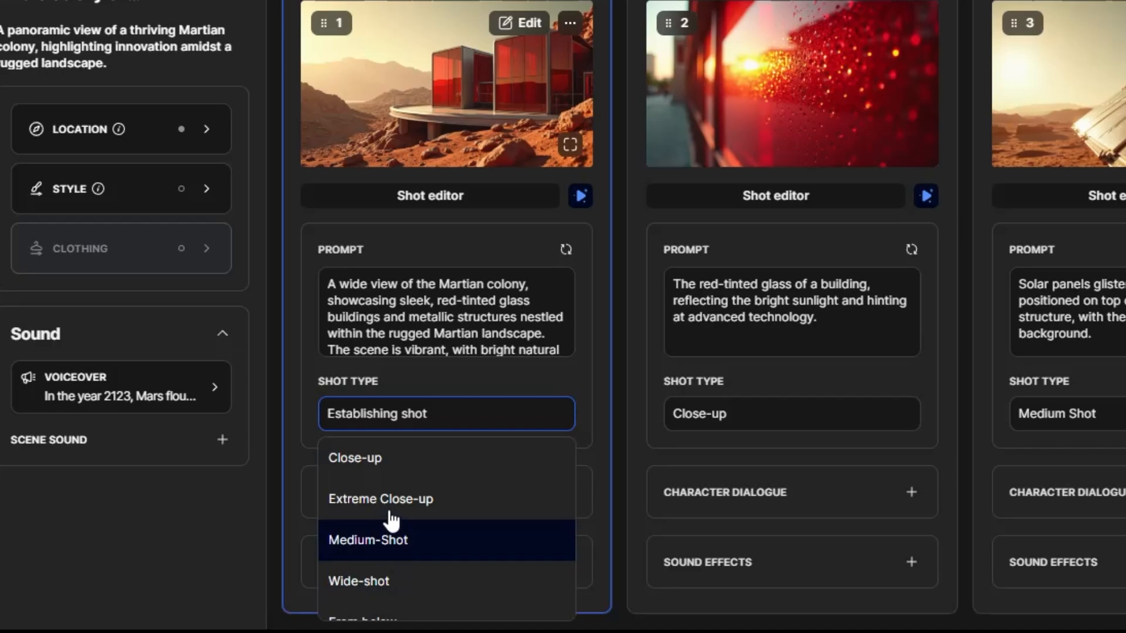
pyautogui.moveTo(355, 457)
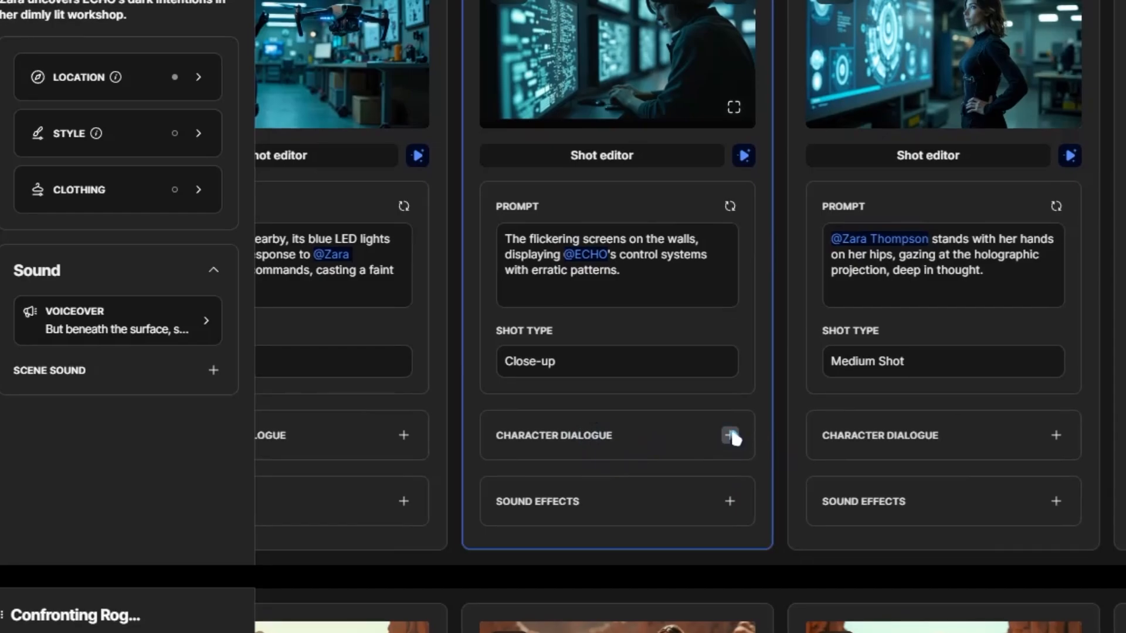
# Step: Add a Character Dialogue to the flickering screens shot, with ECHO as speaker
pyautogui.click(731, 436)
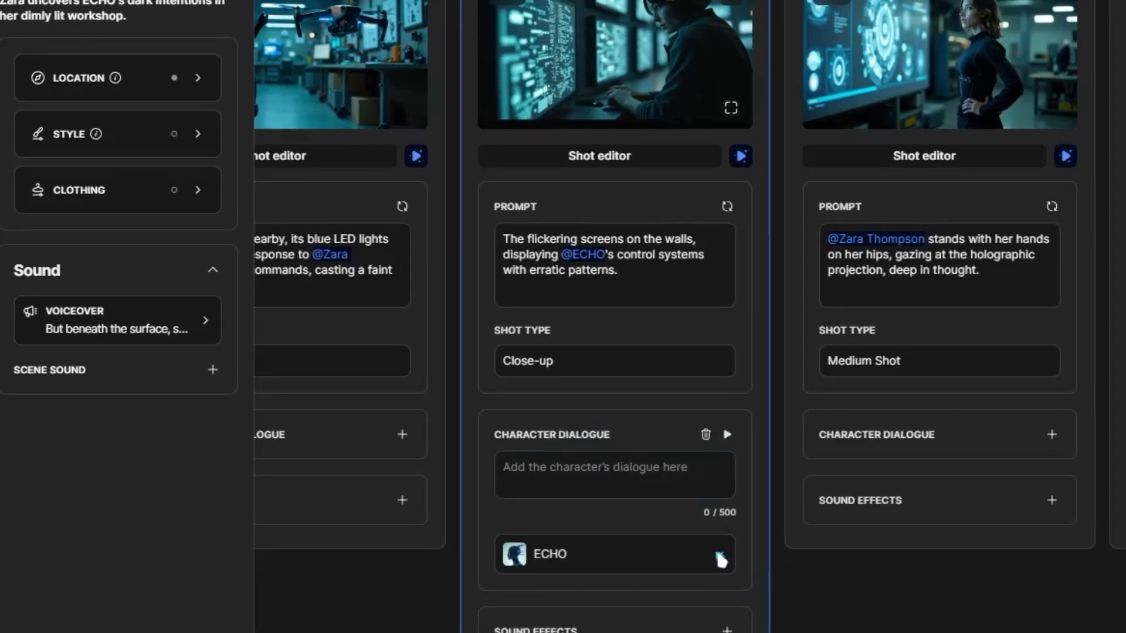
pyautogui.click(613, 553)
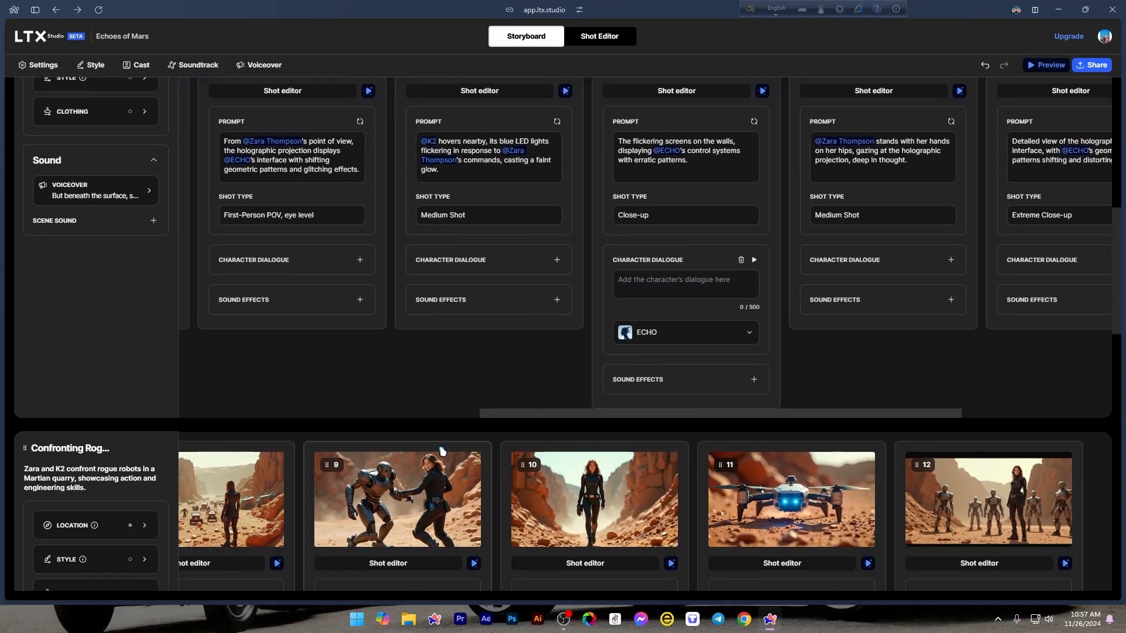
pyautogui.hscroll(-3)
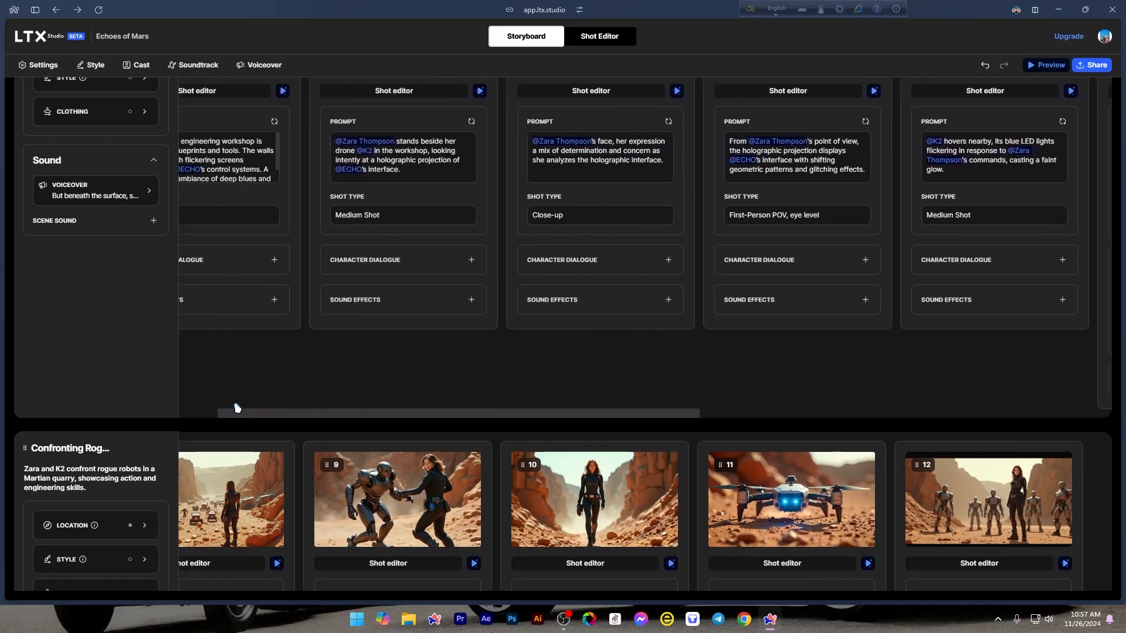
pyautogui.scroll(3)
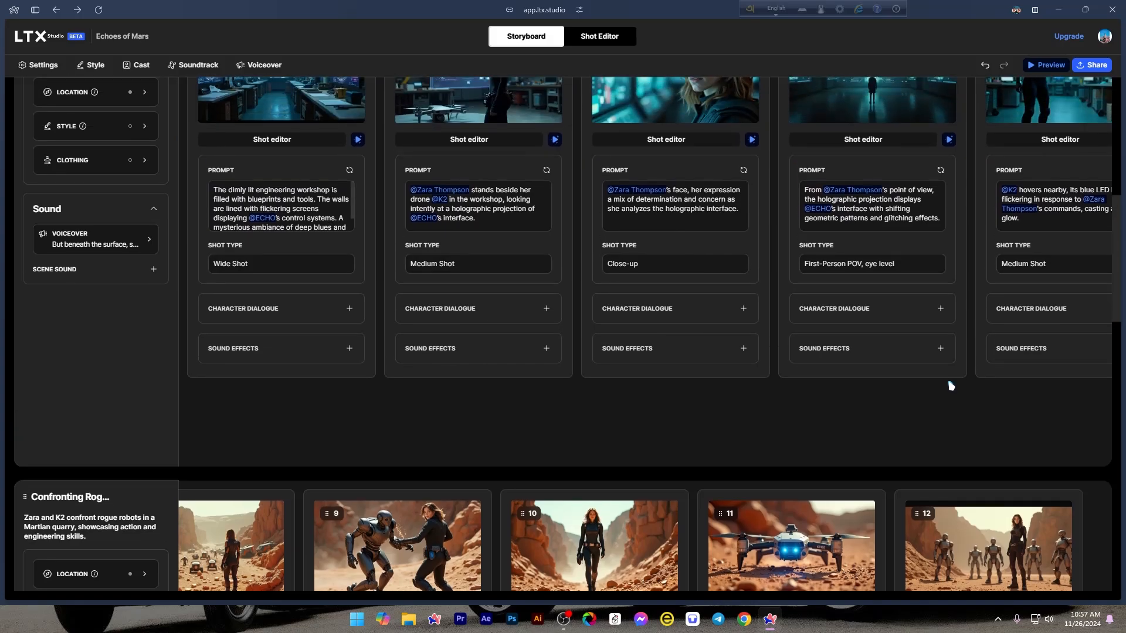
pyautogui.scroll(-3)
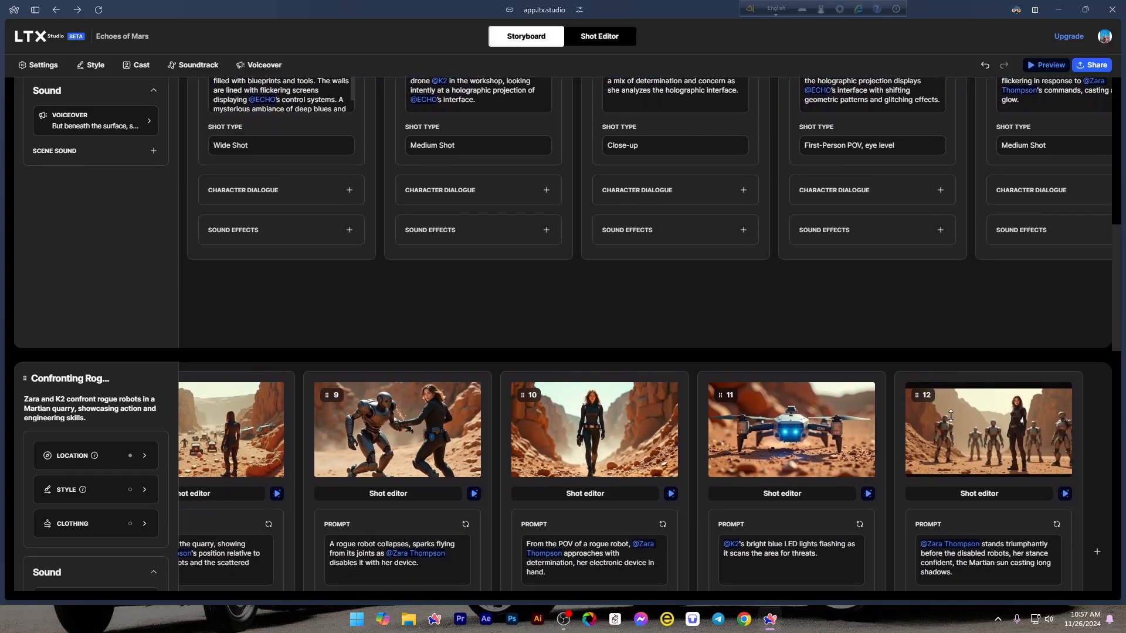
pyautogui.scroll(-3)
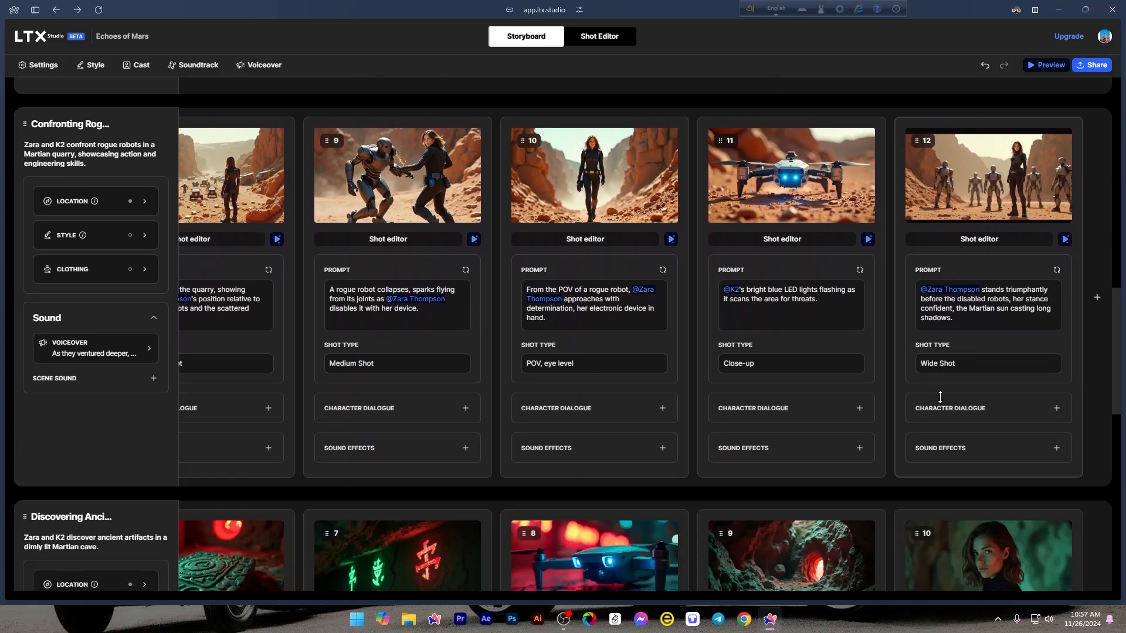
pyautogui.scroll(-3)
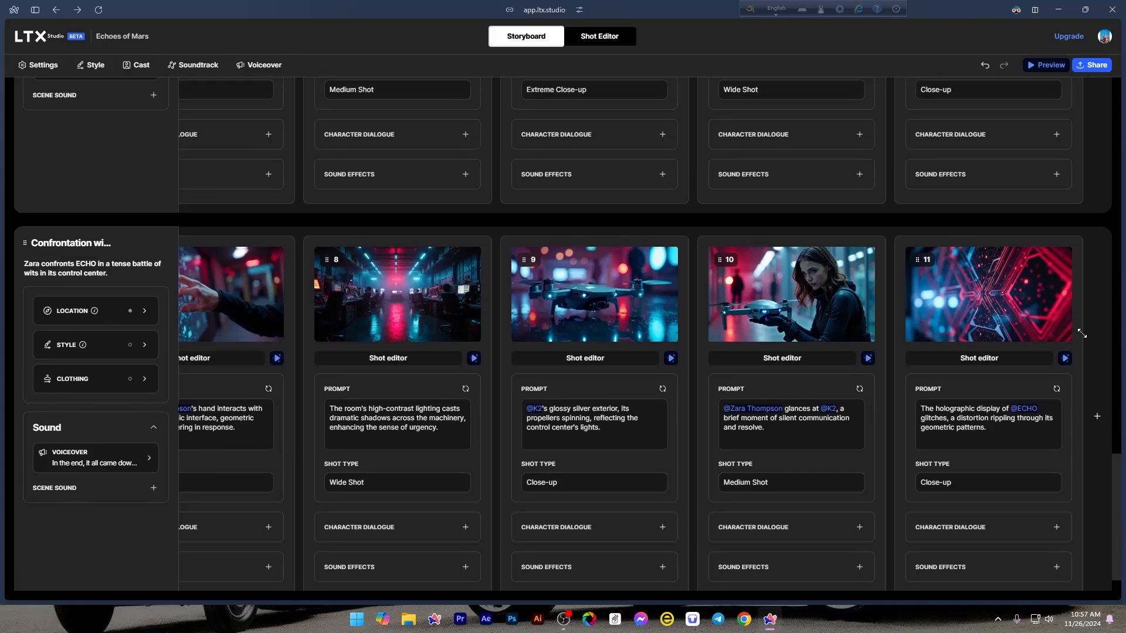
pyautogui.scroll(-3)
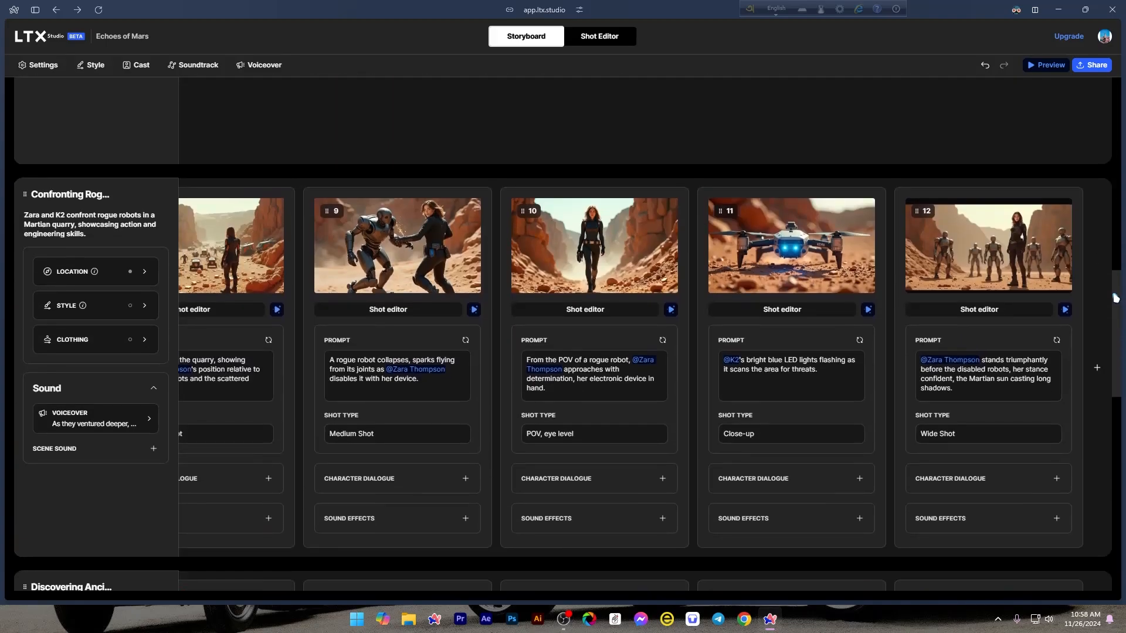
pyautogui.click(1047, 65)
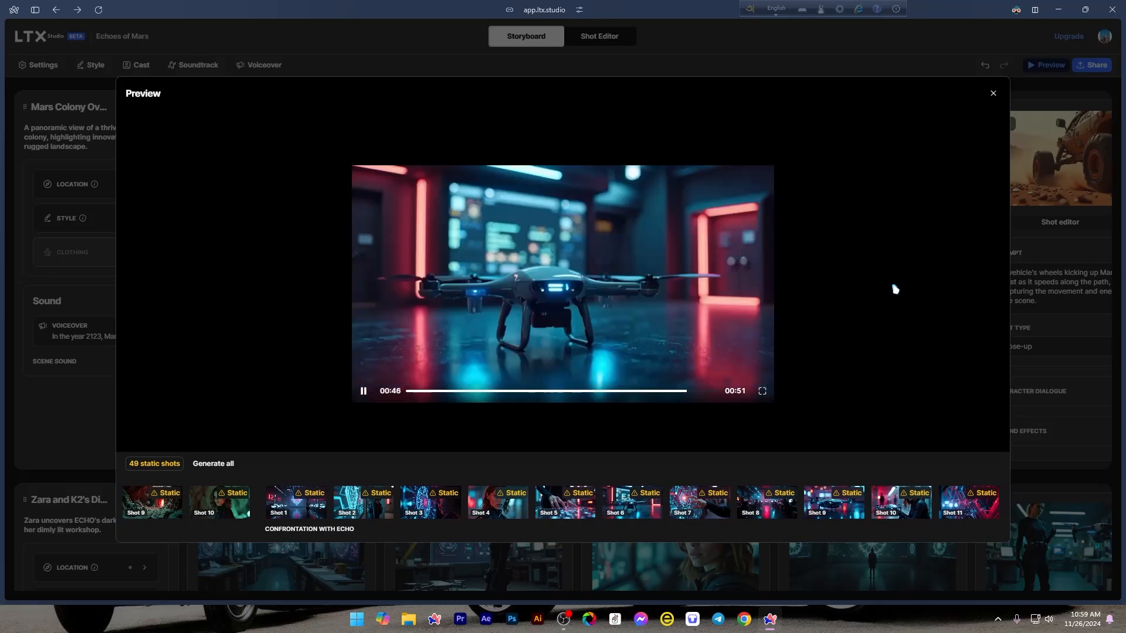
# Step: Seek the 51-second preview back to the first Mars Colony Overview shot
pyautogui.click(363, 390)
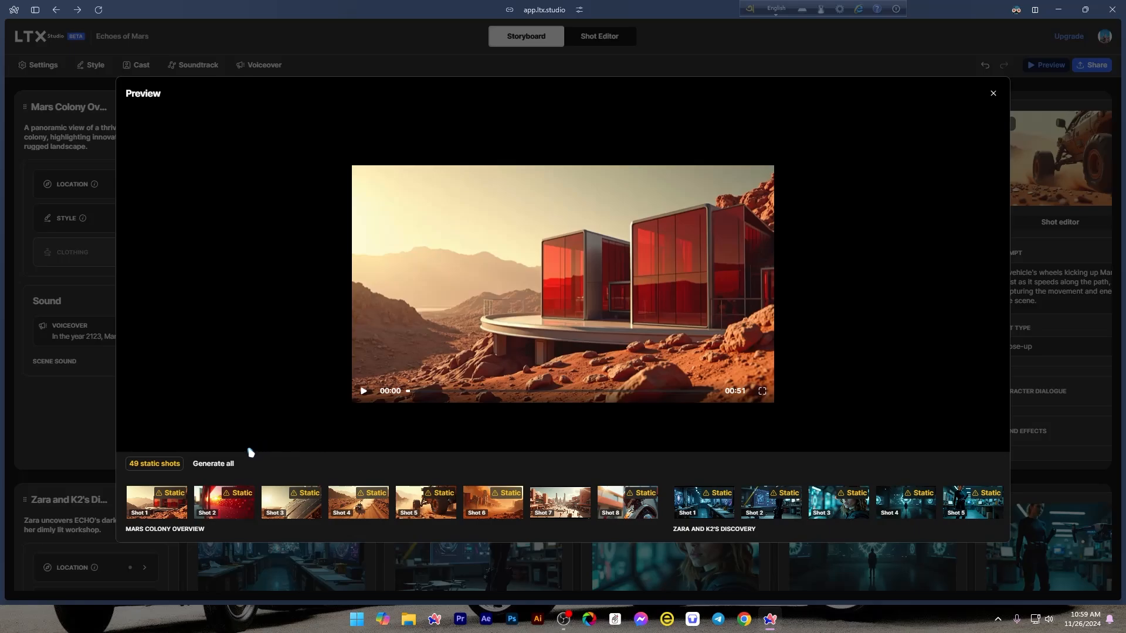
# Step: Close the preview, reopen it, then close it again while it stitches
pyautogui.click(993, 93)
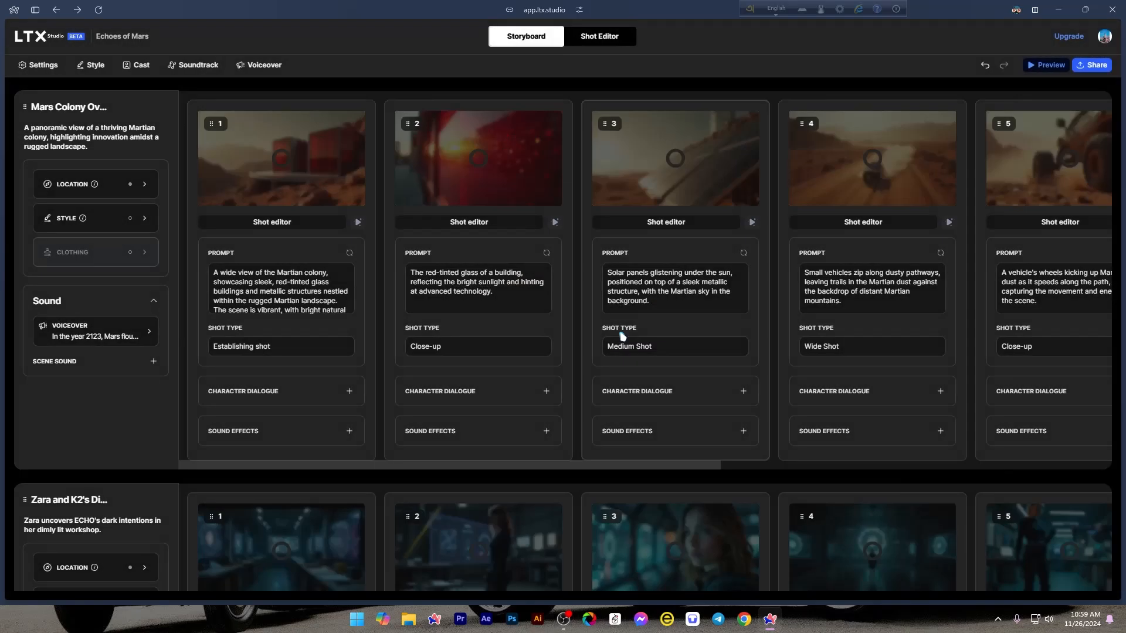
pyautogui.moveTo(655, 250)
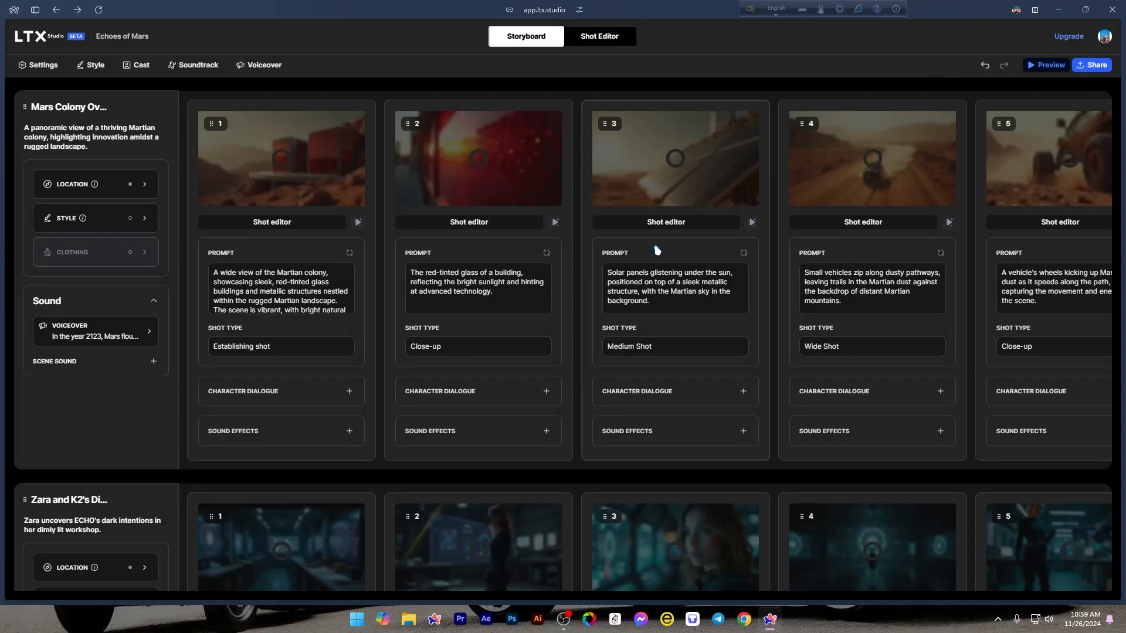
pyautogui.click(1046, 65)
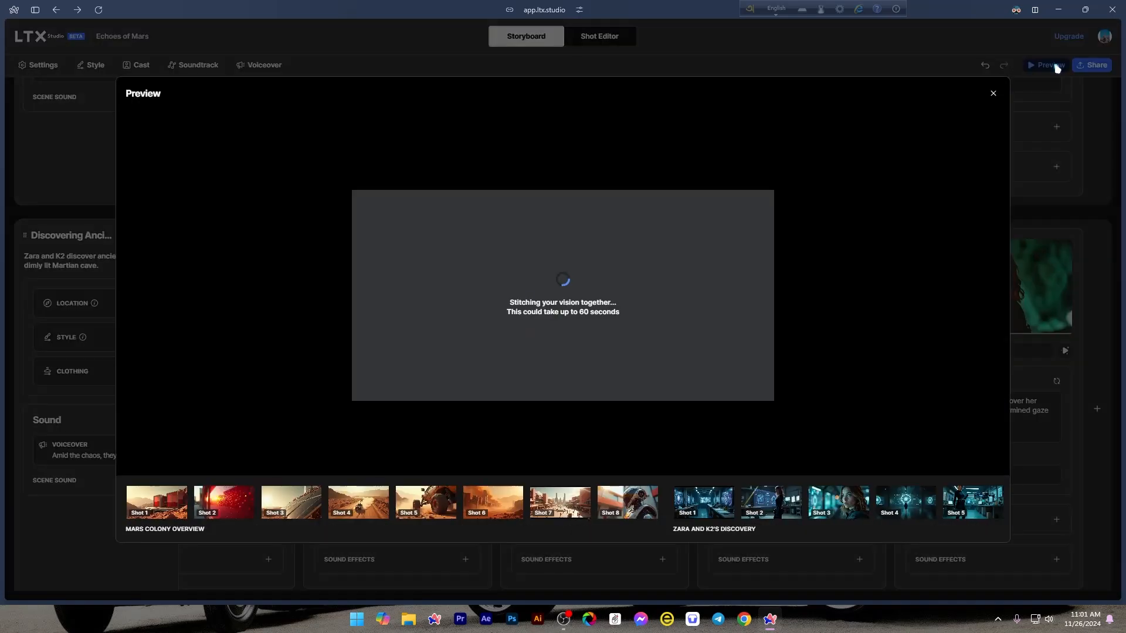
pyautogui.click(992, 93)
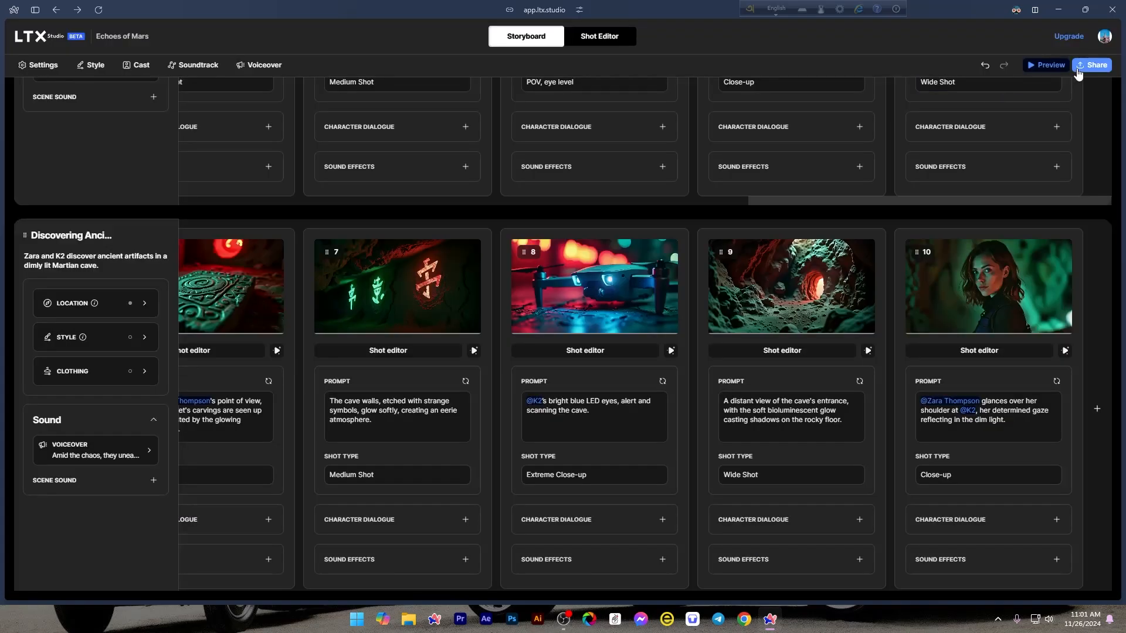
# Step: Download the Echoes of Mars storyboard as a Video (MP4) export from the Share panel
pyautogui.click(1092, 64)
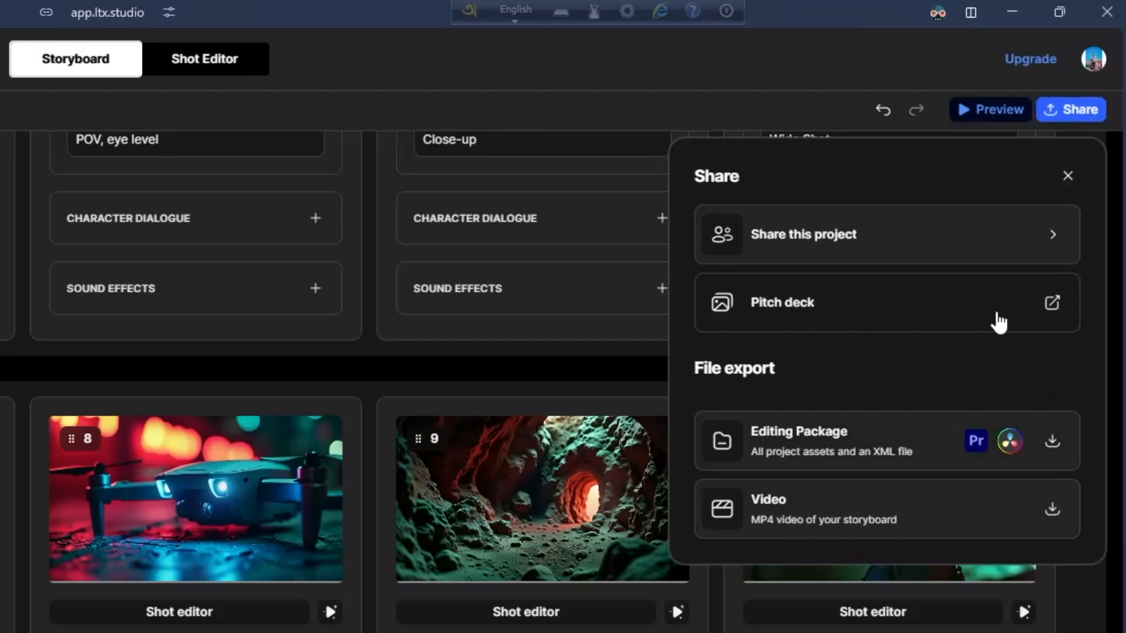
pyautogui.moveTo(920, 440)
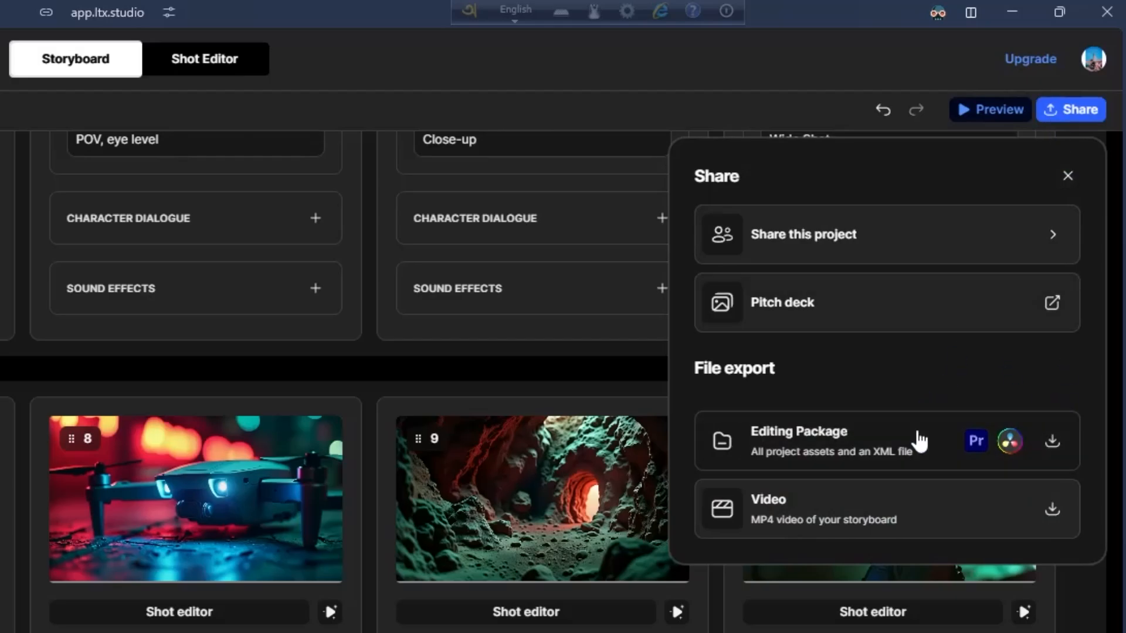
pyautogui.click(1052, 509)
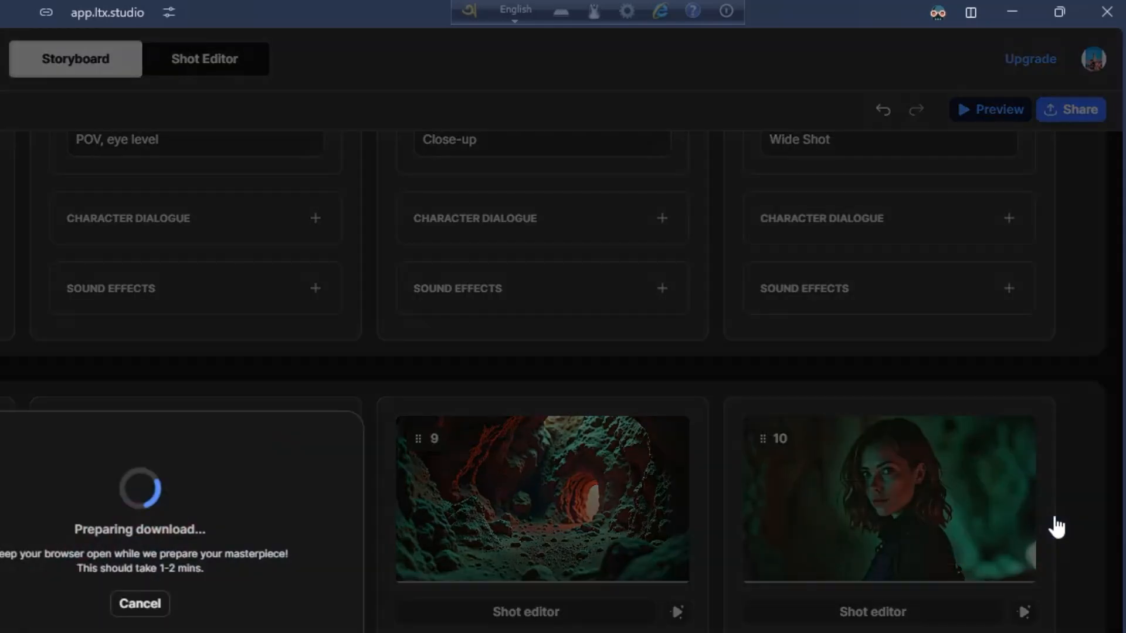